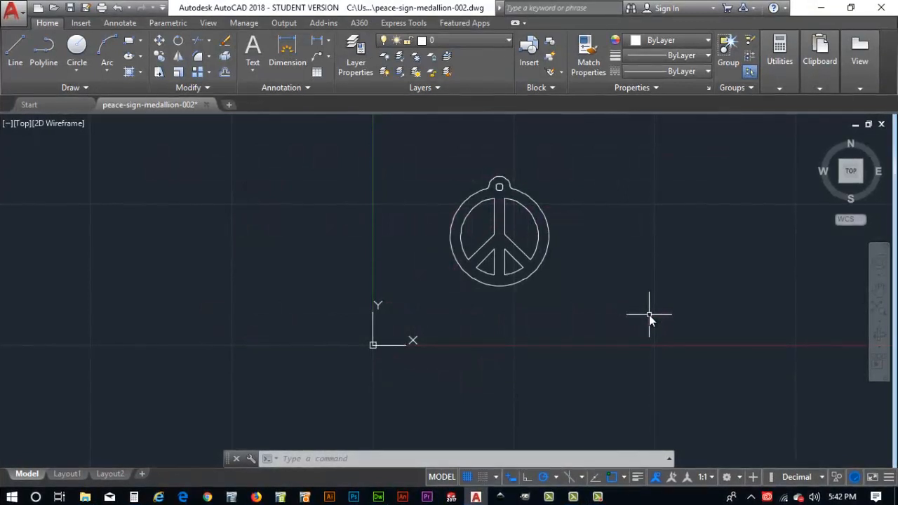
{"action": "mouse_move", "coordinate": [597, 304]}
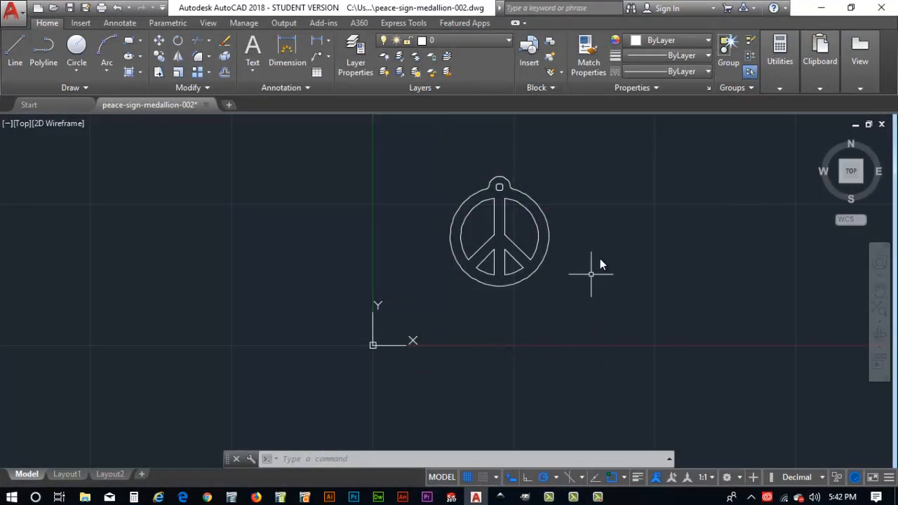
{"action": "mouse_move", "coordinate": [502, 244]}
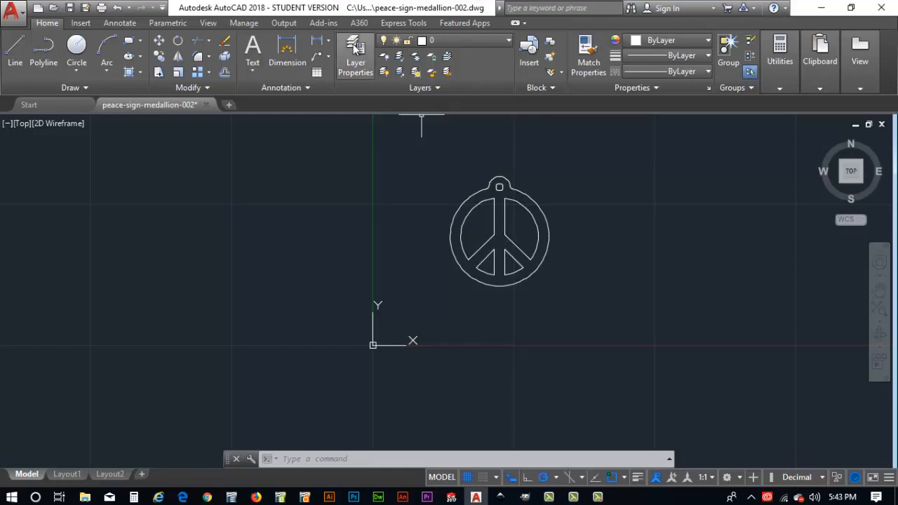
Create a new layer named 'peace sign' in Layer Properties
{"action": "left_click", "coordinate": [355, 53]}
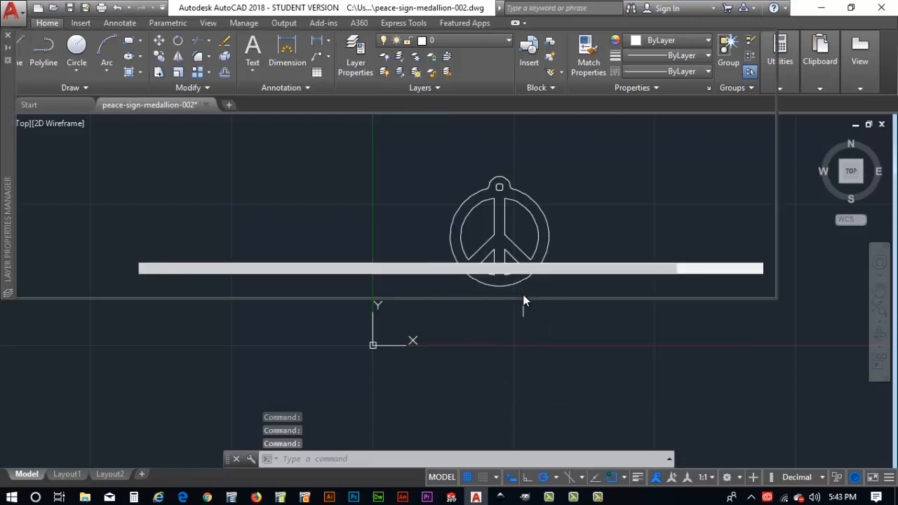
{"action": "left_click", "coordinate": [354, 53]}
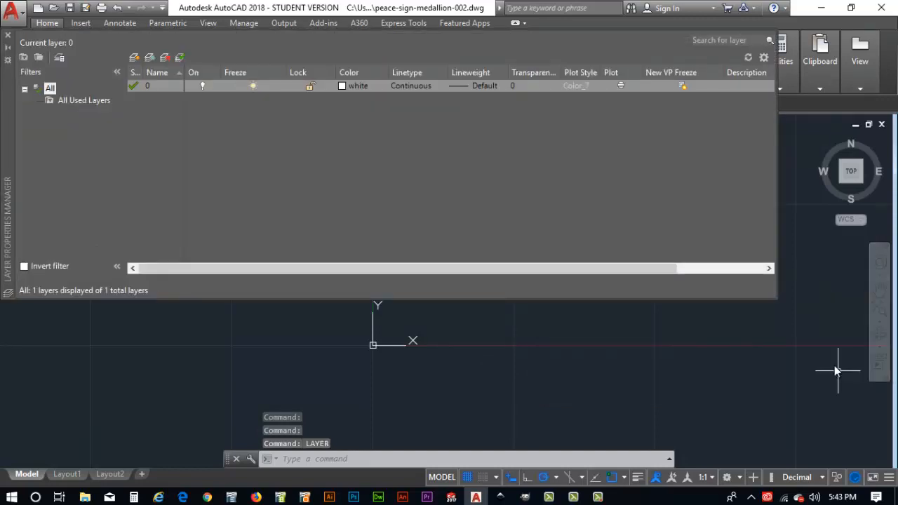
{"action": "mouse_move", "coordinate": [251, 167]}
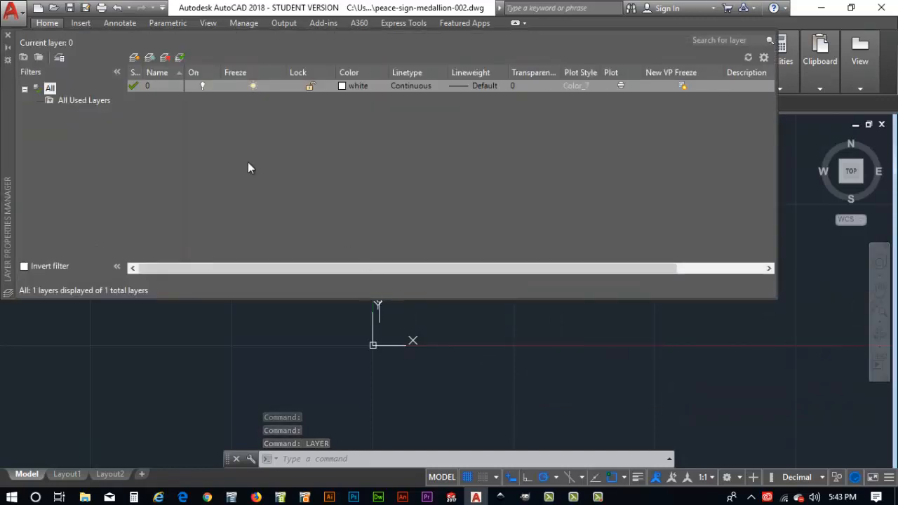
{"action": "right_click", "coordinate": [249, 167]}
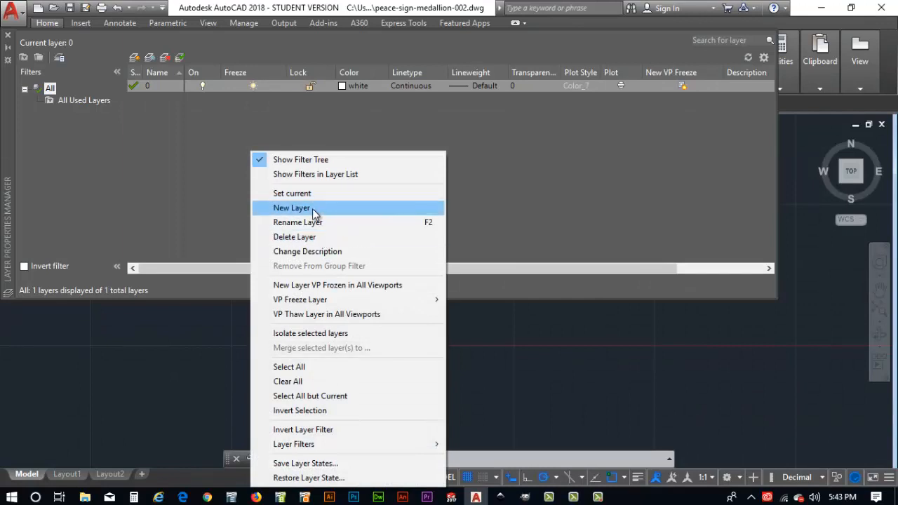
{"action": "left_click", "coordinate": [291, 208]}
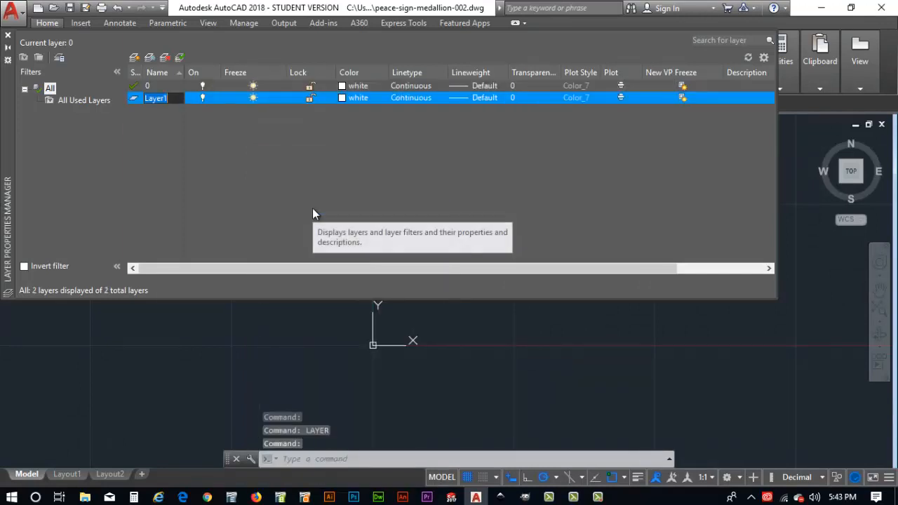
{"action": "type", "text": "peace"}
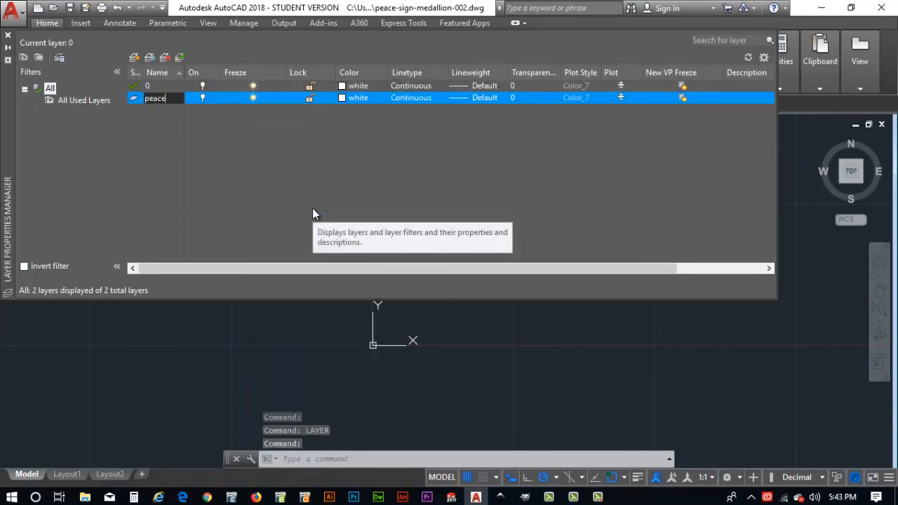
{"action": "type", "text": "sign"}
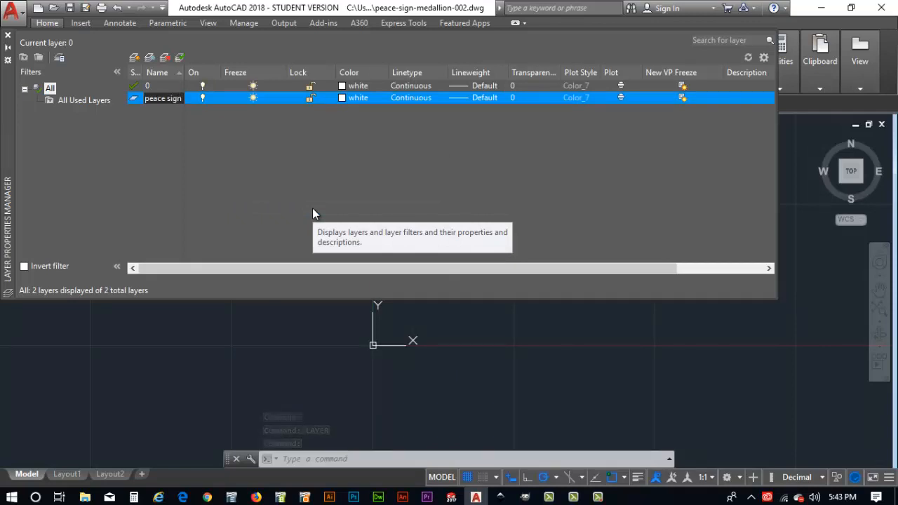
{"action": "double_click", "coordinate": [163, 98]}
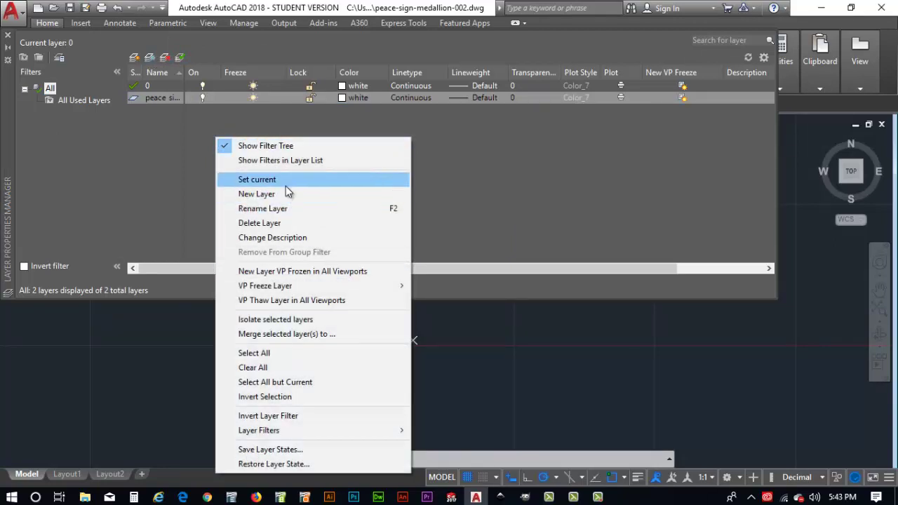
Add a second new layer named 'mdf shape'
{"action": "left_click", "coordinate": [256, 193]}
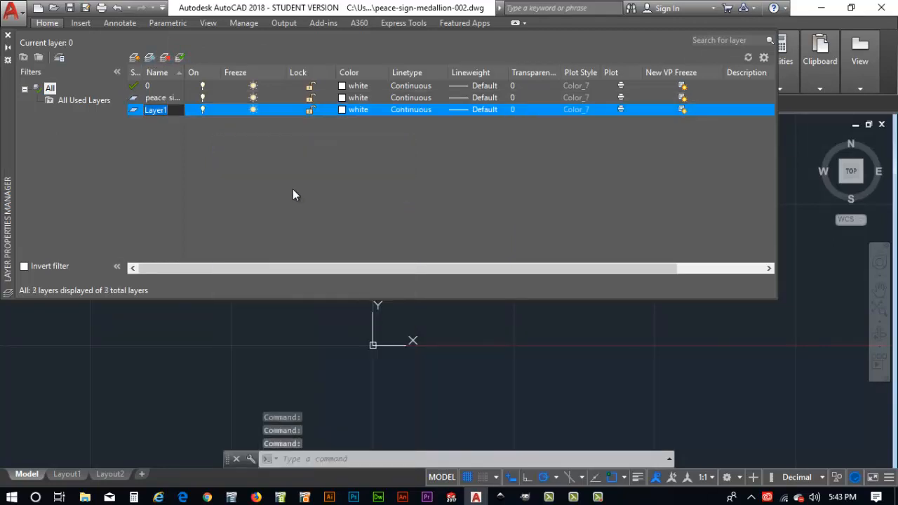
{"action": "type", "text": "m"}
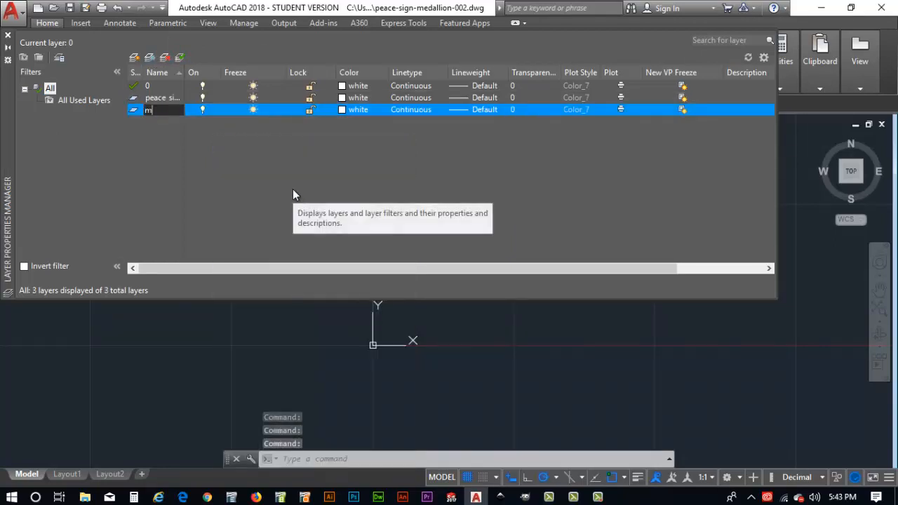
{"action": "type", "text": "df sha"}
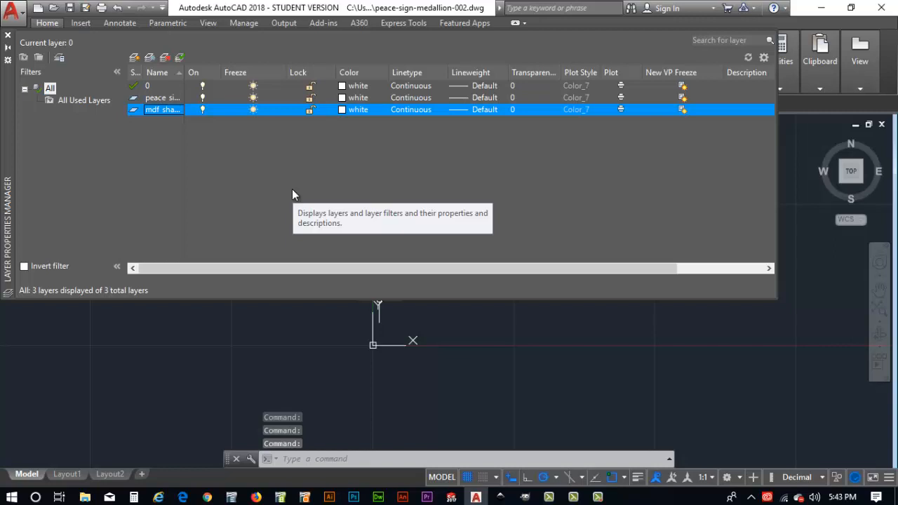
Set the peace sign layer to colour 31 and the mdf shape layer to colour 140
{"action": "left_click", "coordinate": [342, 97]}
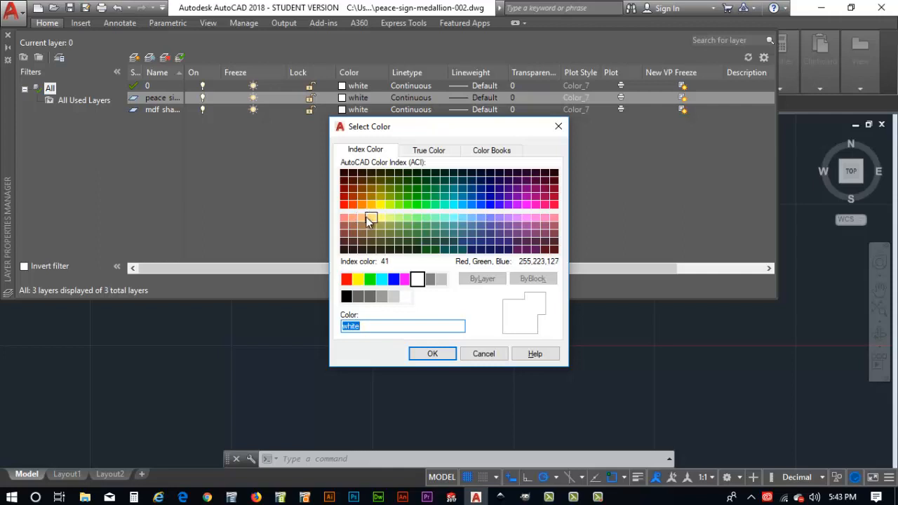
{"action": "left_click", "coordinate": [361, 217]}
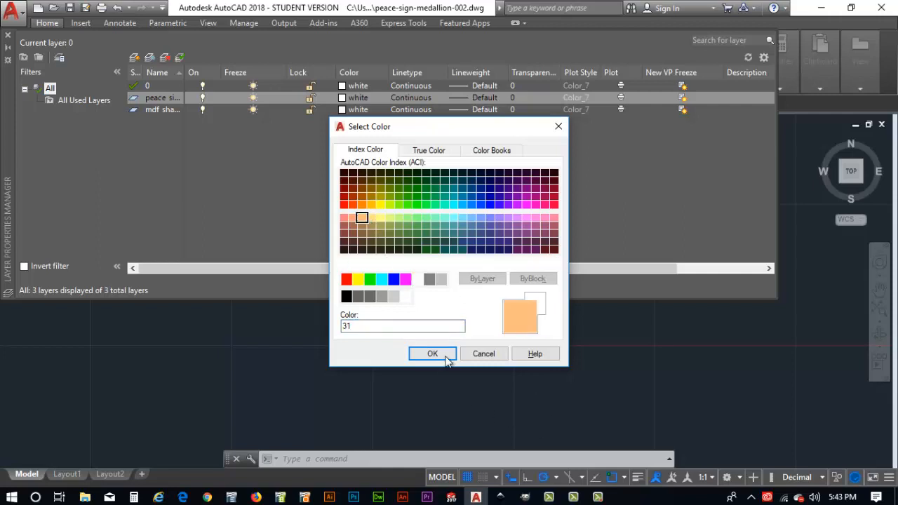
{"action": "left_click", "coordinate": [432, 353]}
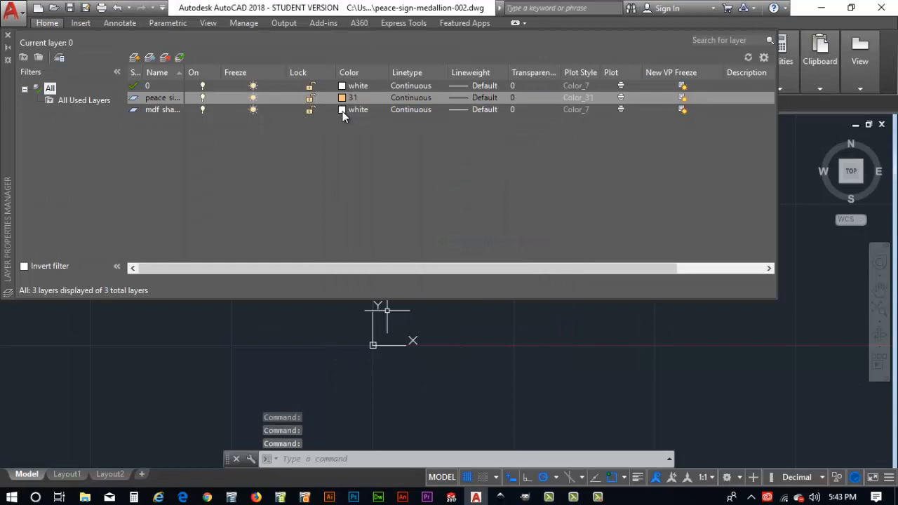
{"action": "left_click", "coordinate": [347, 109]}
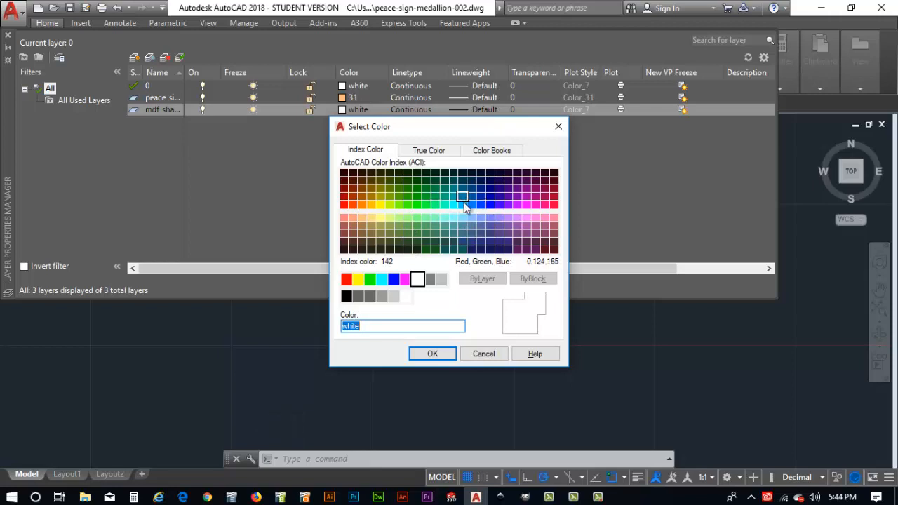
{"action": "left_click", "coordinate": [462, 204]}
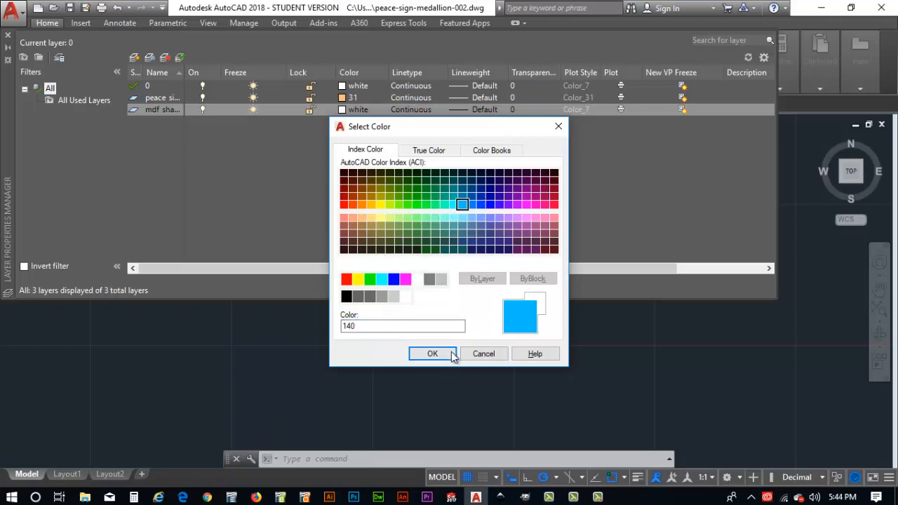
{"action": "left_click", "coordinate": [432, 353]}
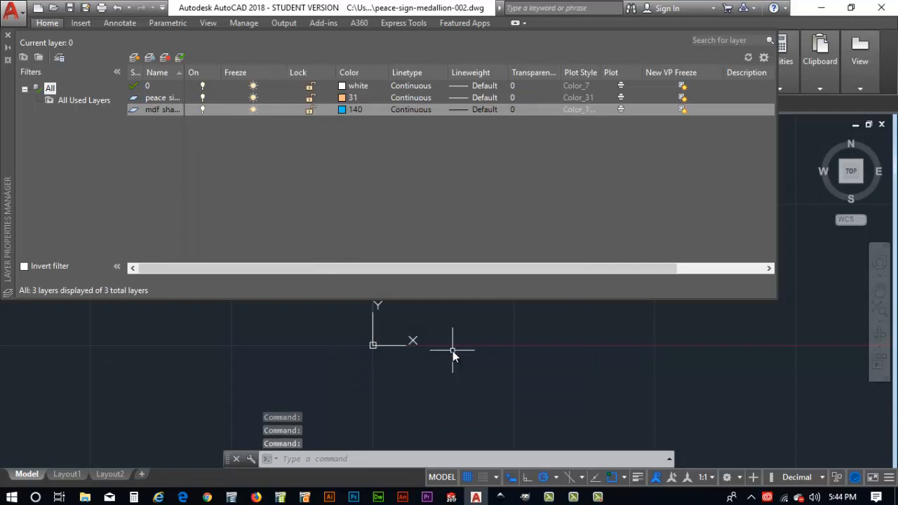
{"action": "mouse_move", "coordinate": [468, 351]}
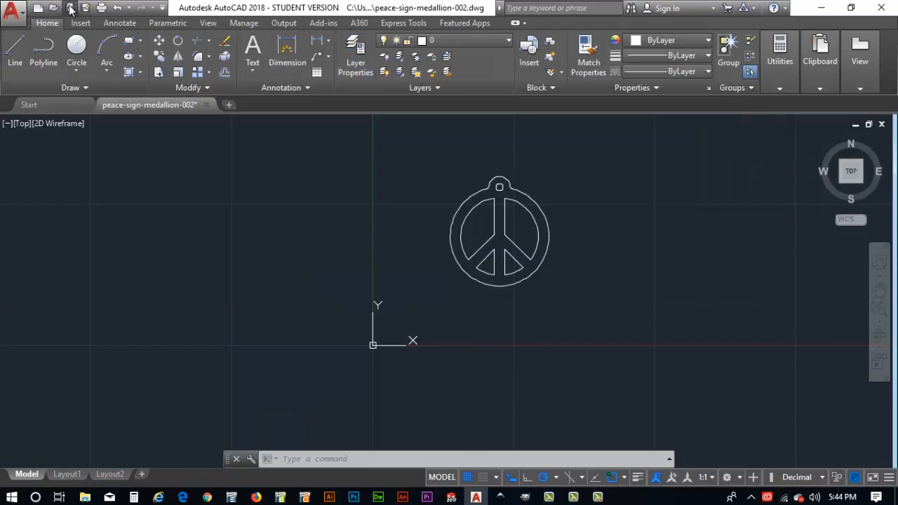
Move the medallion onto the peace sign layer, make it current, and verify in Layer Properties
{"action": "left_click", "coordinate": [70, 8]}
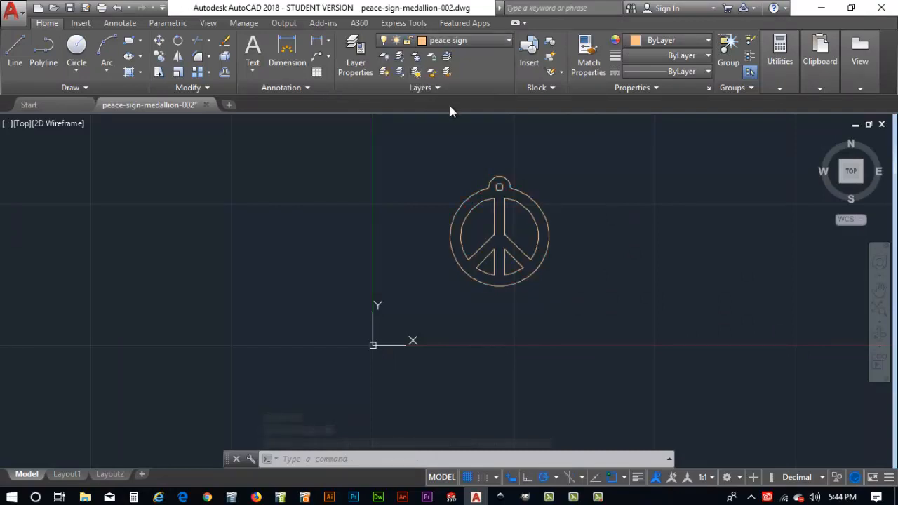
{"action": "left_click", "coordinate": [500, 231]}
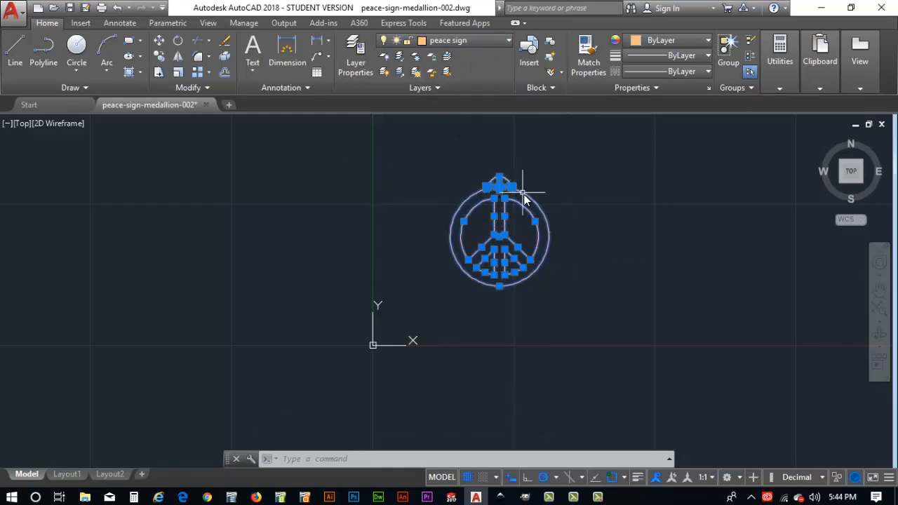
{"action": "key", "text": "Escape"}
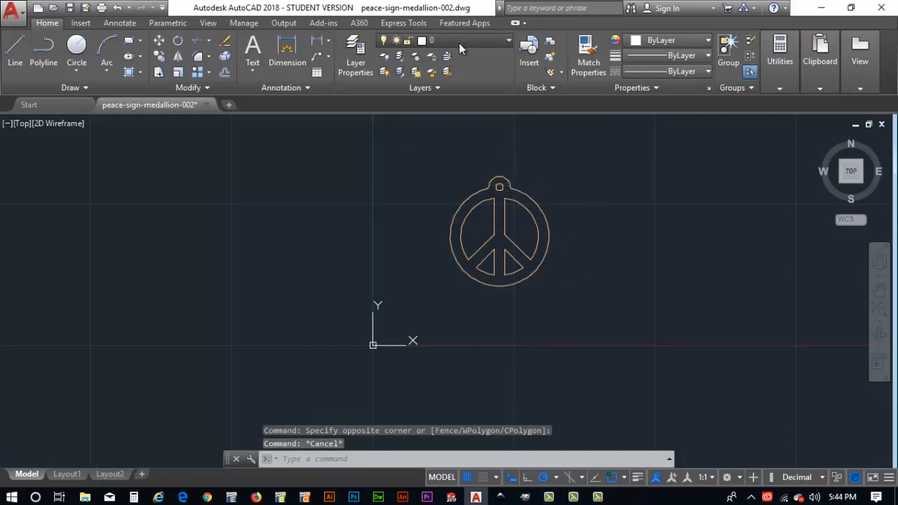
{"action": "left_click", "coordinate": [460, 40]}
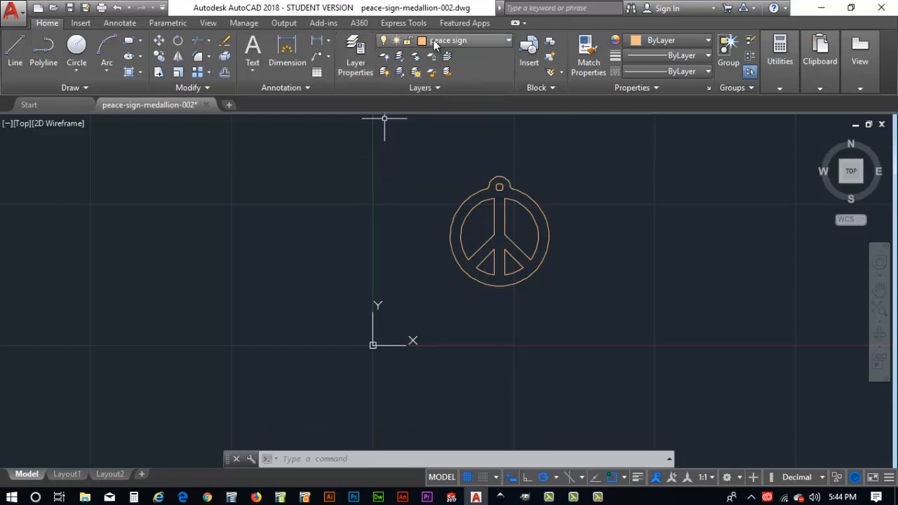
{"action": "left_click", "coordinate": [355, 56]}
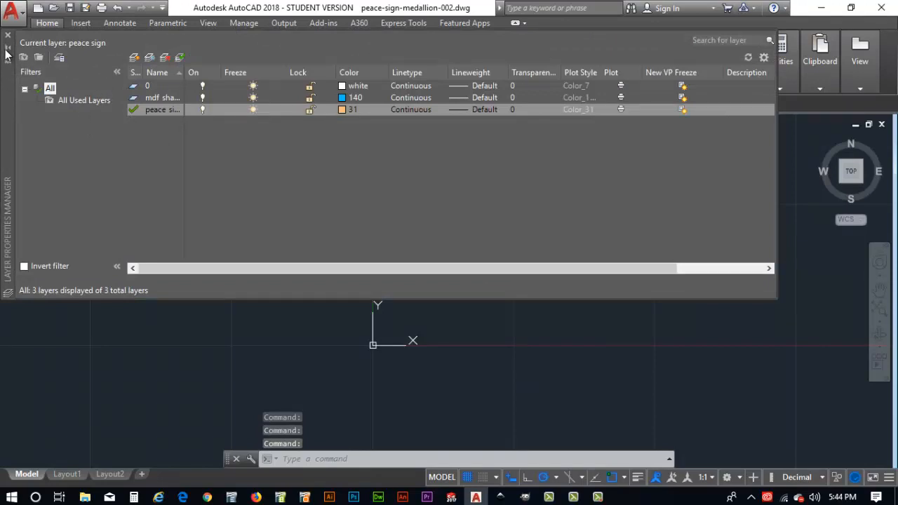
{"action": "left_click", "coordinate": [8, 35]}
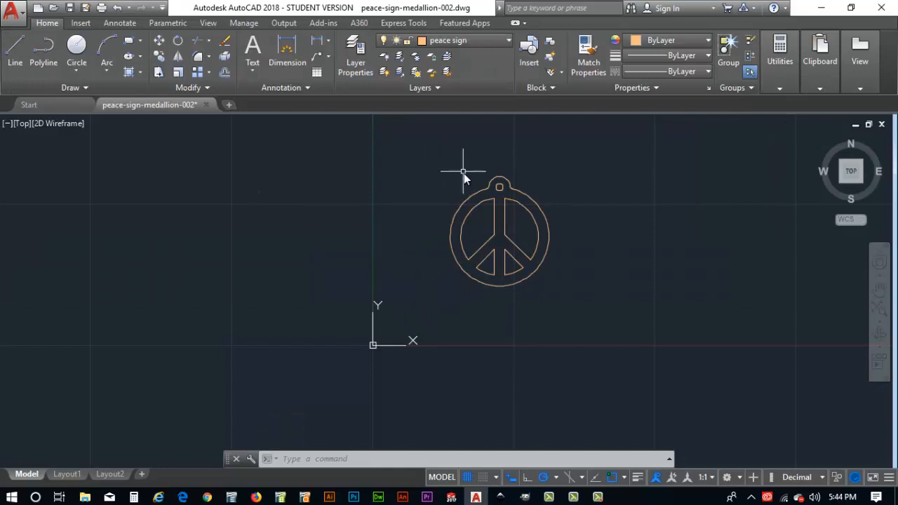
{"action": "mouse_move", "coordinate": [428, 154]}
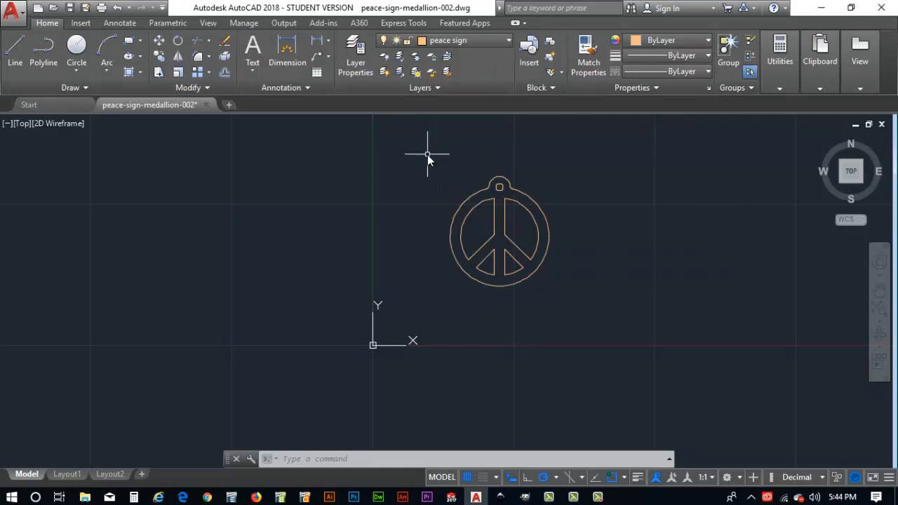
{"action": "mouse_move", "coordinate": [561, 281]}
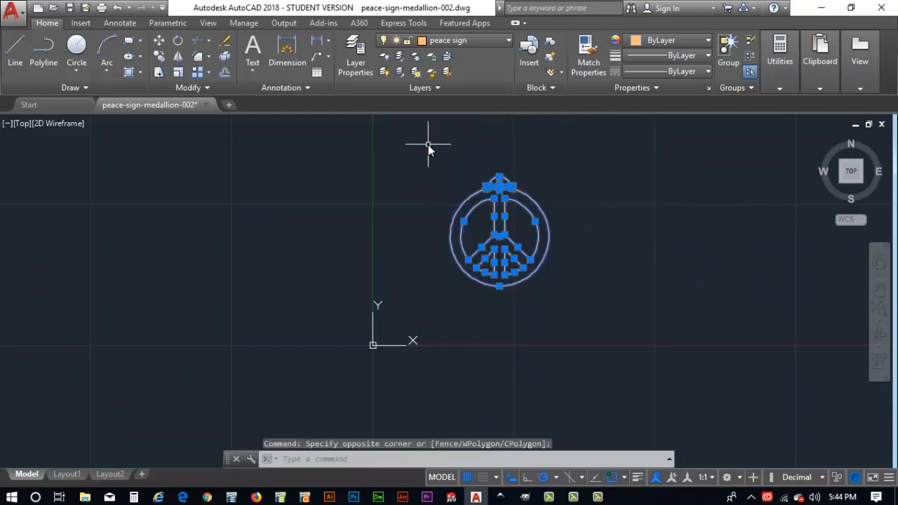
{"action": "mouse_move", "coordinate": [432, 258]}
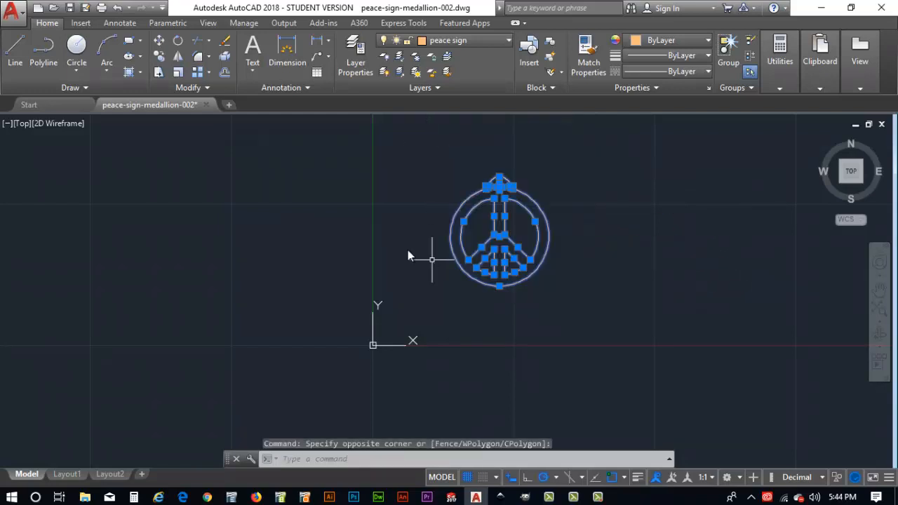
Copy the medallion to the right, then copy both upward into a 2x2 grid
{"action": "left_click", "coordinate": [158, 56]}
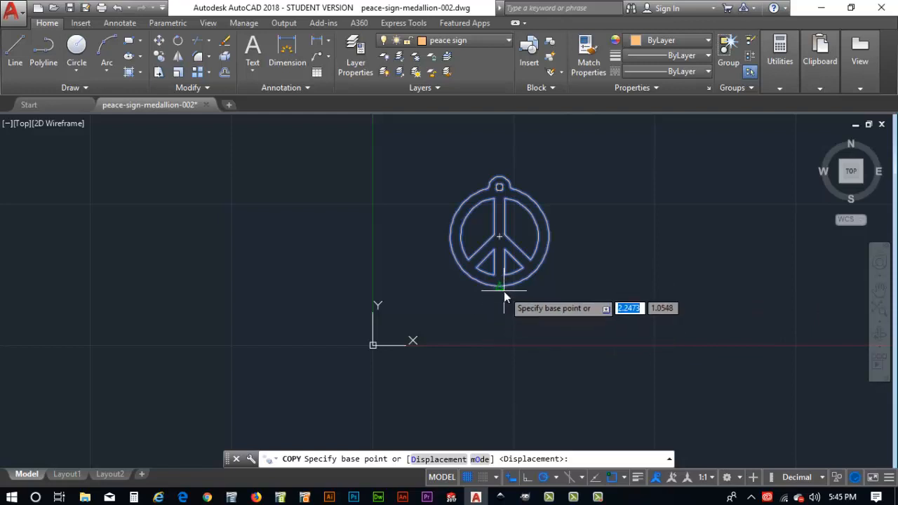
{"action": "left_click", "coordinate": [499, 286]}
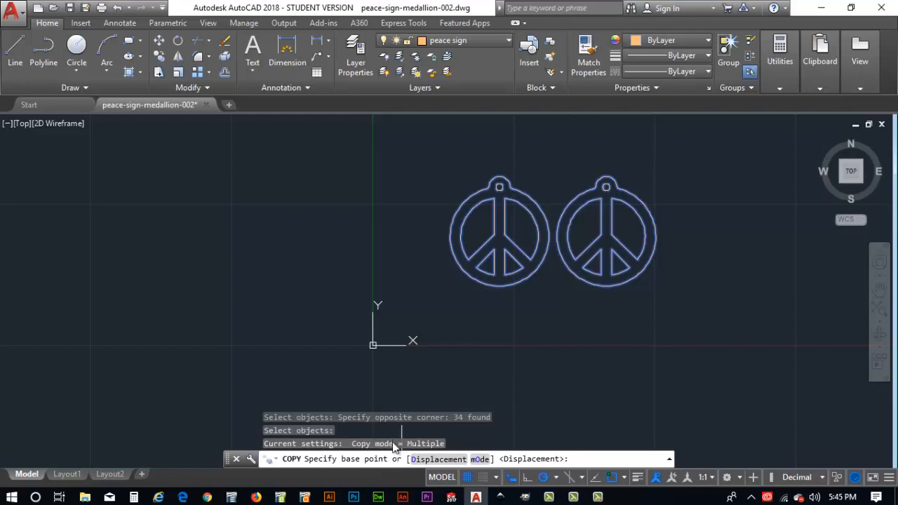
{"action": "mouse_move", "coordinate": [500, 287]}
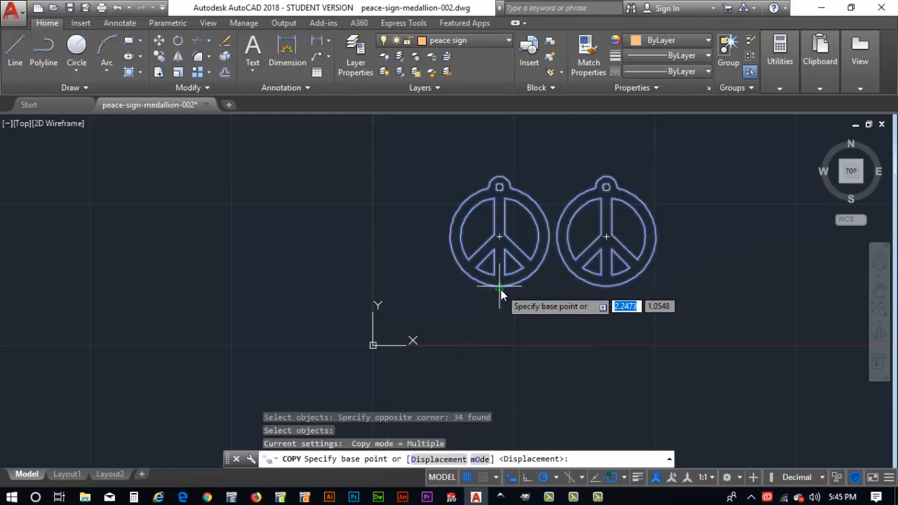
{"action": "left_click", "coordinate": [498, 288]}
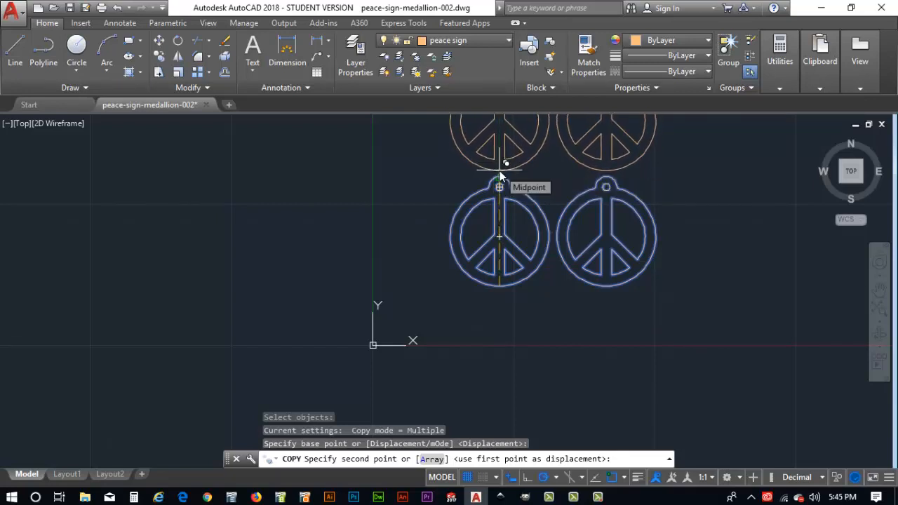
{"action": "left_click", "coordinate": [679, 365]}
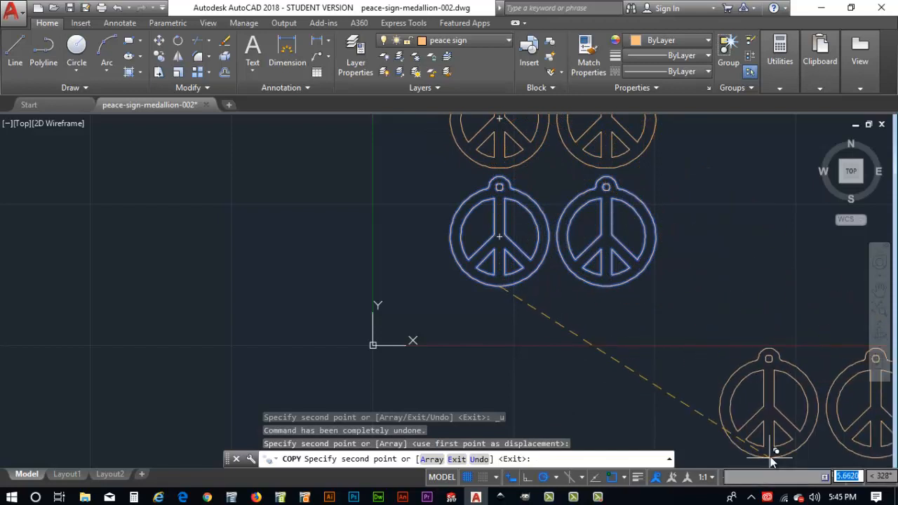
{"action": "key", "text": "Escape"}
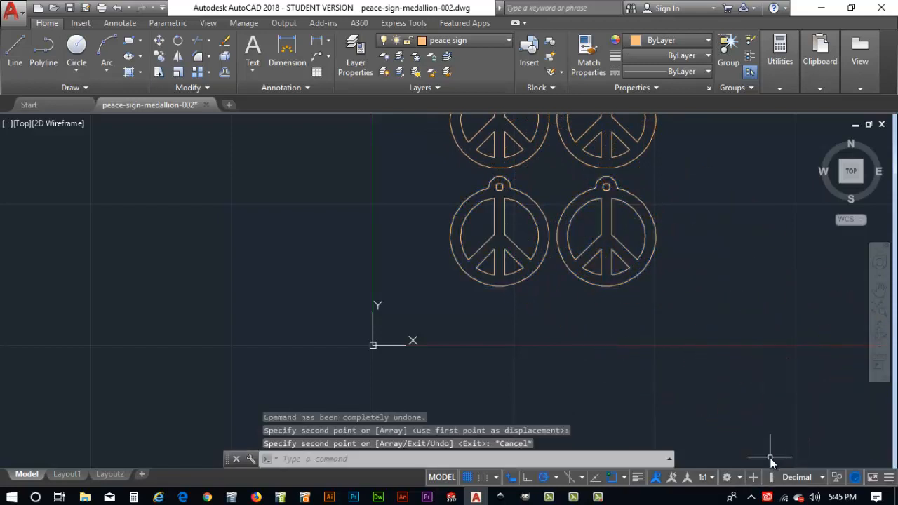
{"action": "mouse_move", "coordinate": [642, 196]}
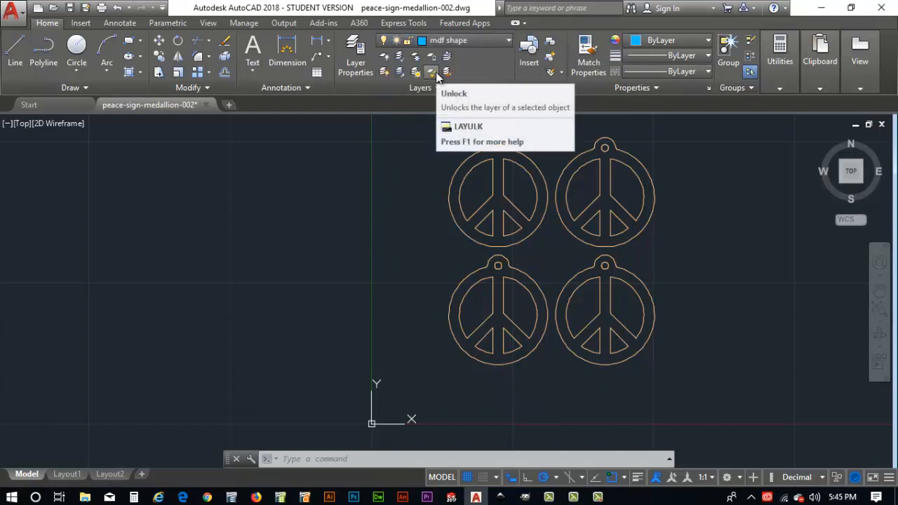
{"action": "mouse_move", "coordinate": [571, 402]}
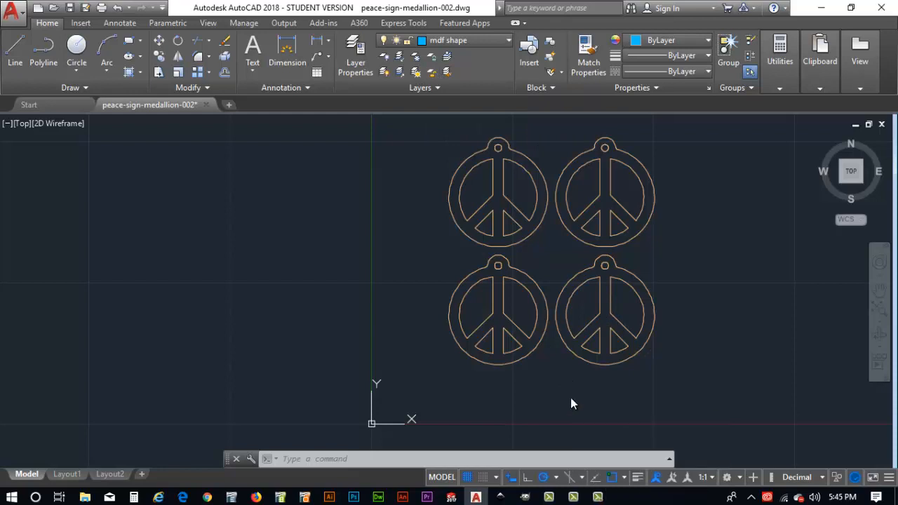
Make mdf shape current and begin the 4-inch square with a corner below the medallions
{"action": "left_click", "coordinate": [10, 55]}
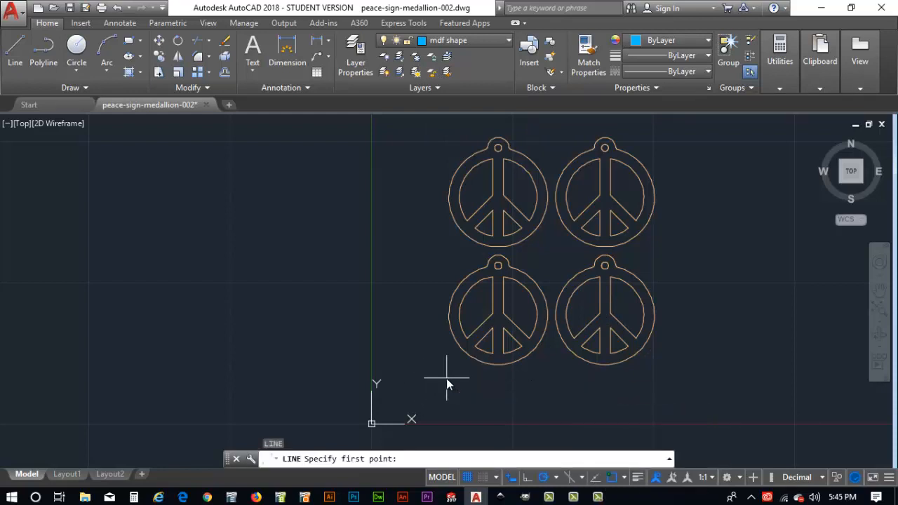
{"action": "left_click", "coordinate": [447, 384]}
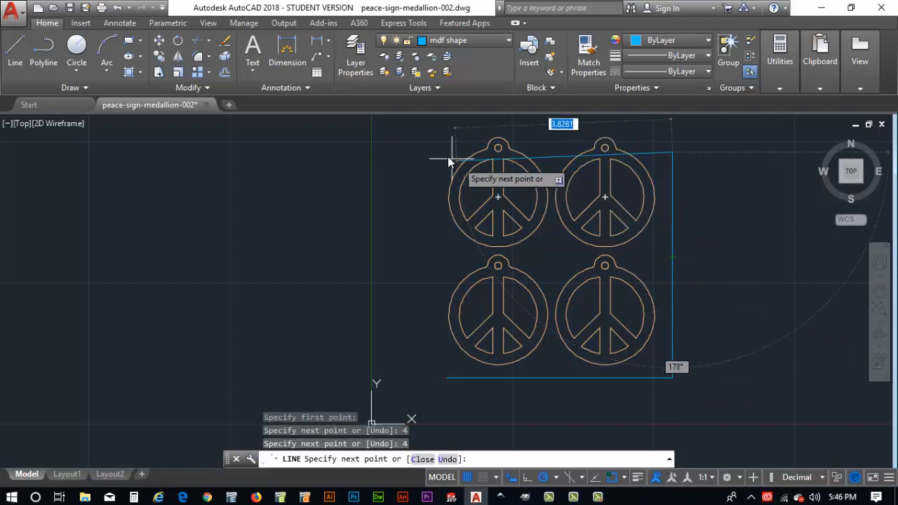
{"action": "mouse_move", "coordinate": [430, 154]}
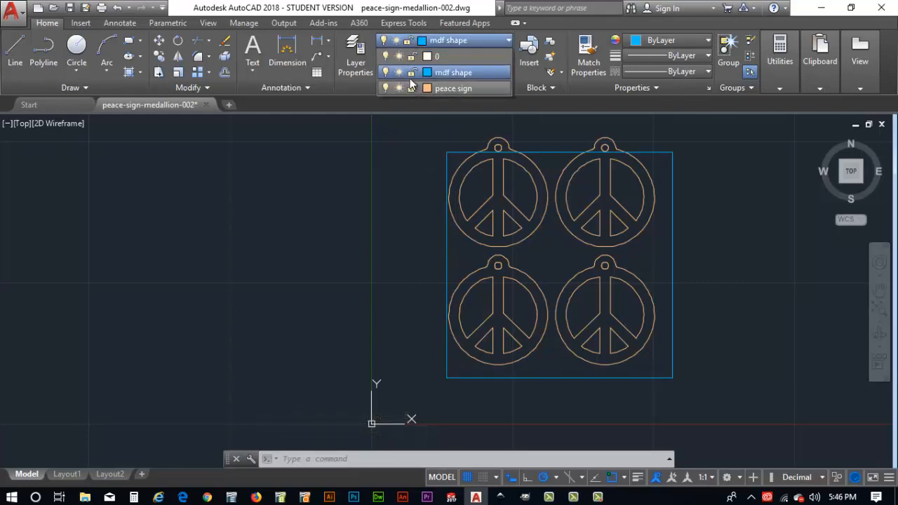
Lock the mdf shape layer and switch back to peace sign as current
{"action": "left_click", "coordinate": [416, 73]}
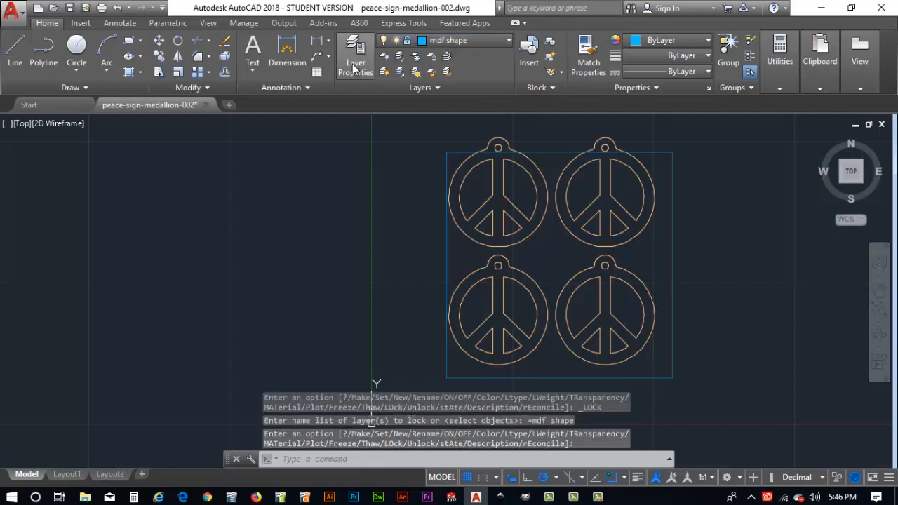
{"action": "left_click", "coordinate": [357, 53]}
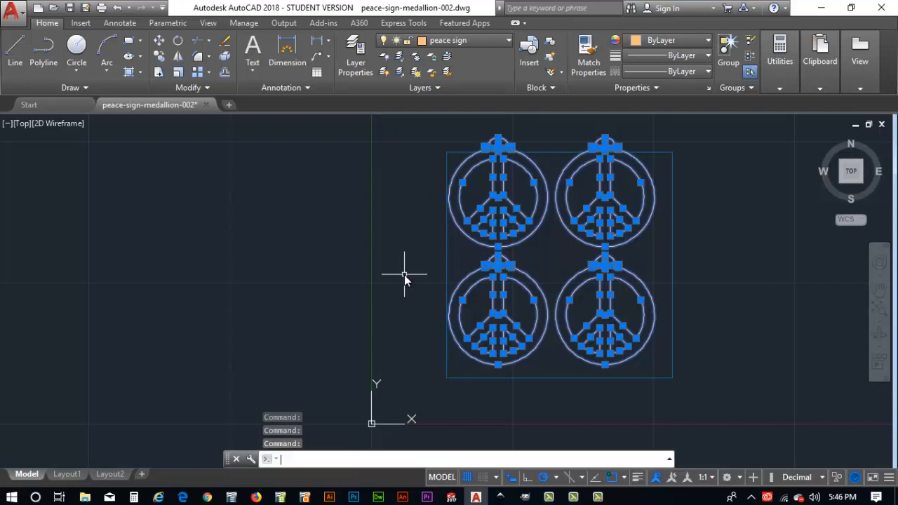
{"action": "mouse_move", "coordinate": [520, 373]}
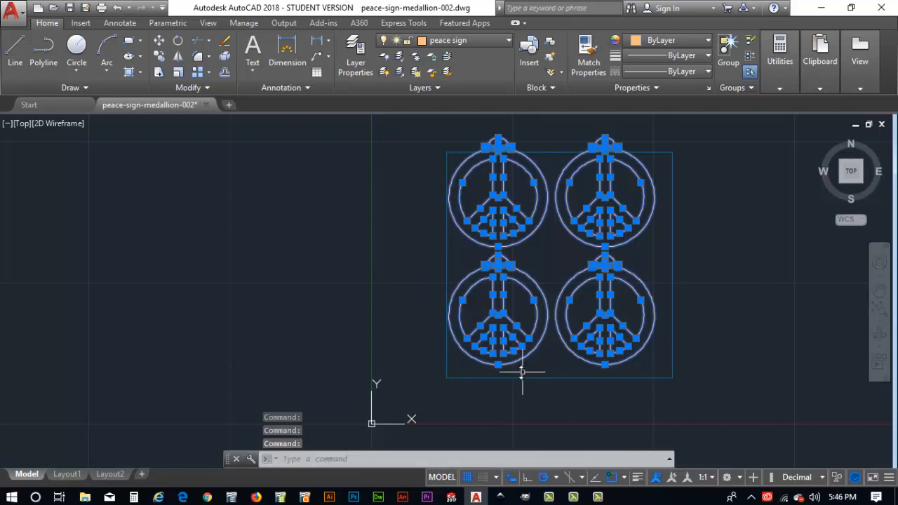
Select all four medallions and set the move base point at the lower-left medallion's bottom
{"action": "left_click", "coordinate": [497, 353]}
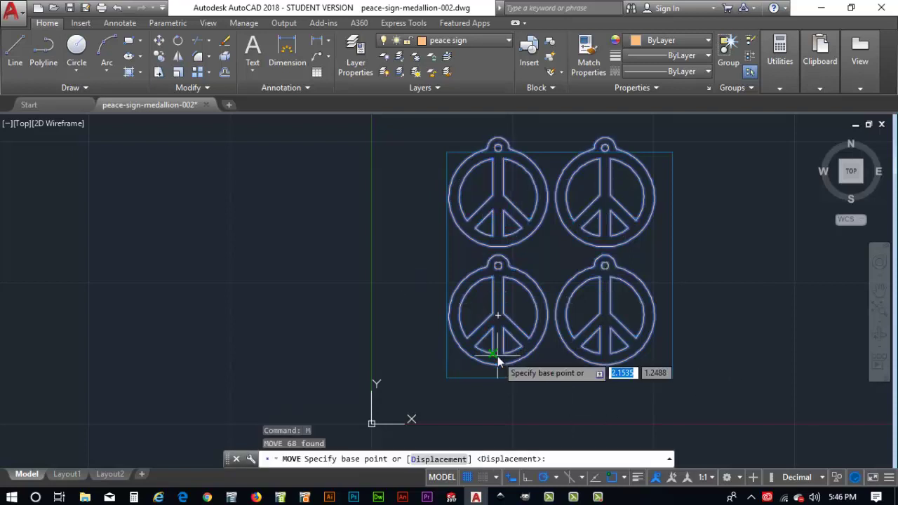
{"action": "left_click", "coordinate": [492, 363]}
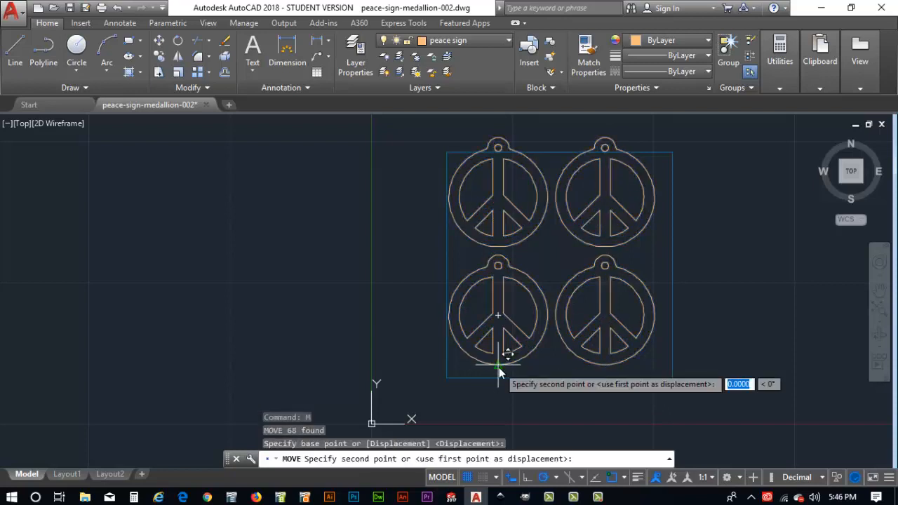
{"action": "mouse_move", "coordinate": [516, 378]}
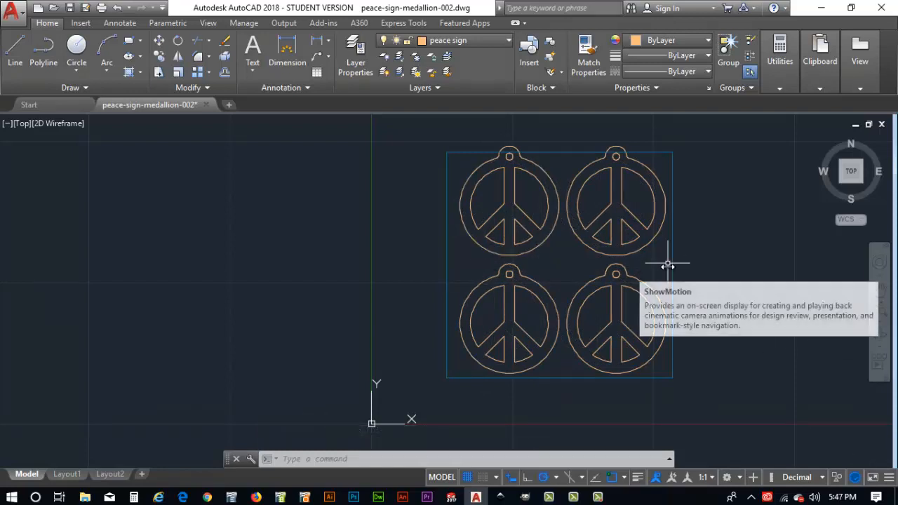
{"action": "mouse_move", "coordinate": [663, 374]}
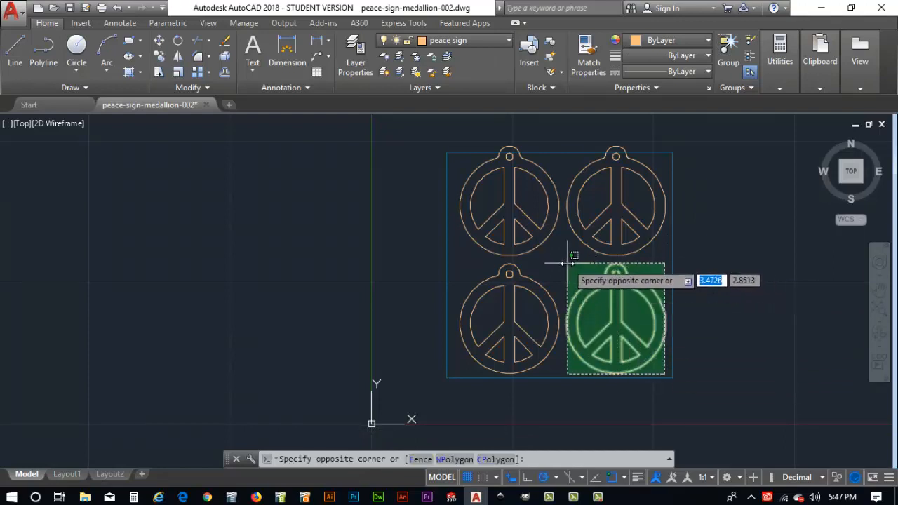
Rotate the bottom-right medallion about its centre to a tilted angle
{"action": "left_click", "coordinate": [589, 319]}
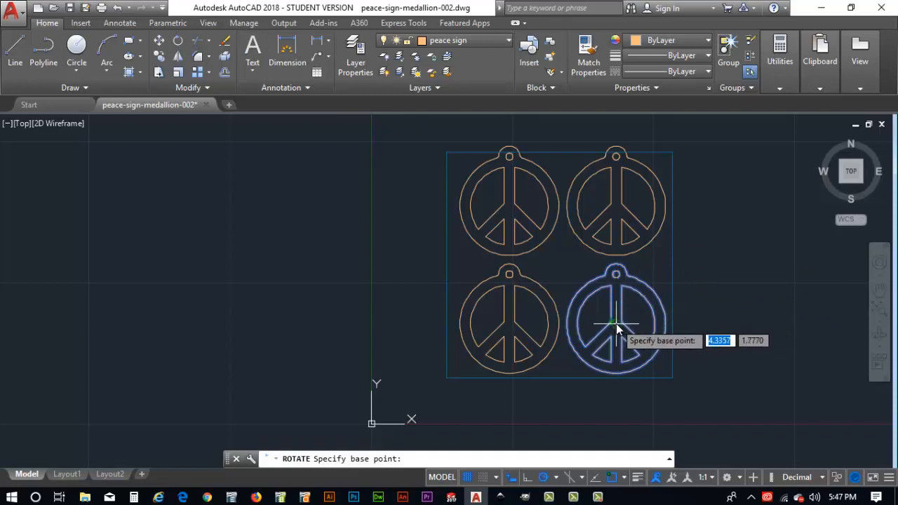
{"action": "left_click", "coordinate": [615, 322]}
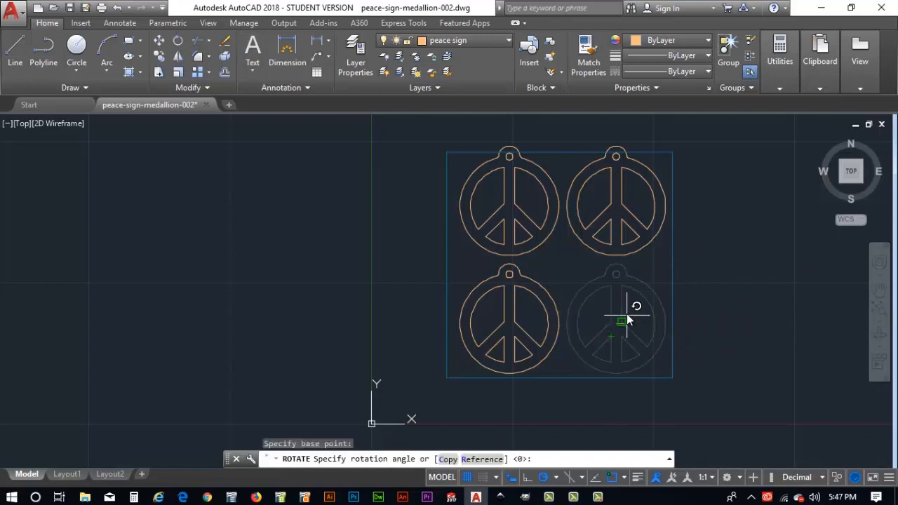
{"action": "mouse_move", "coordinate": [631, 315]}
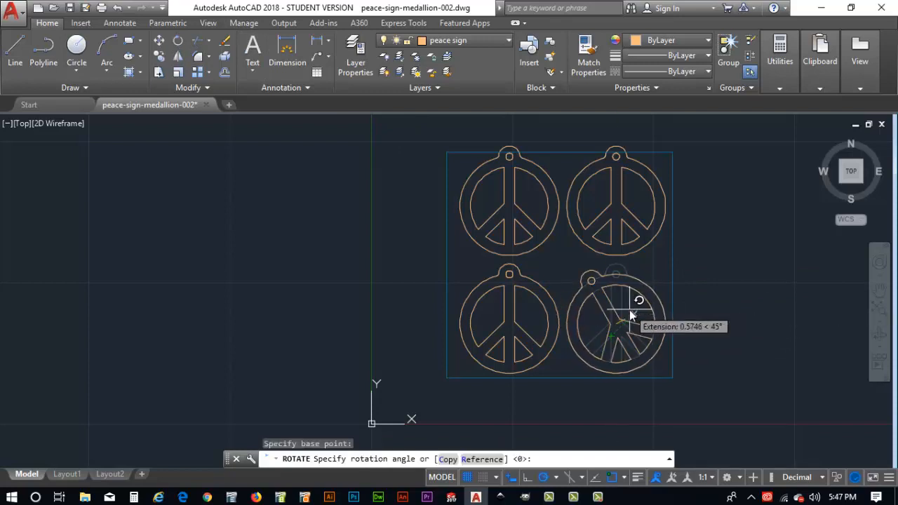
{"action": "left_click", "coordinate": [628, 310]}
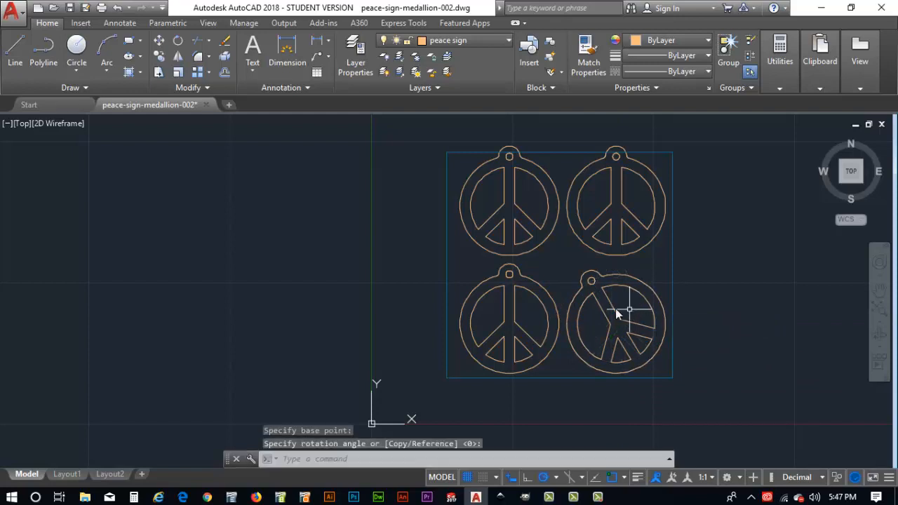
{"action": "mouse_move", "coordinate": [482, 306]}
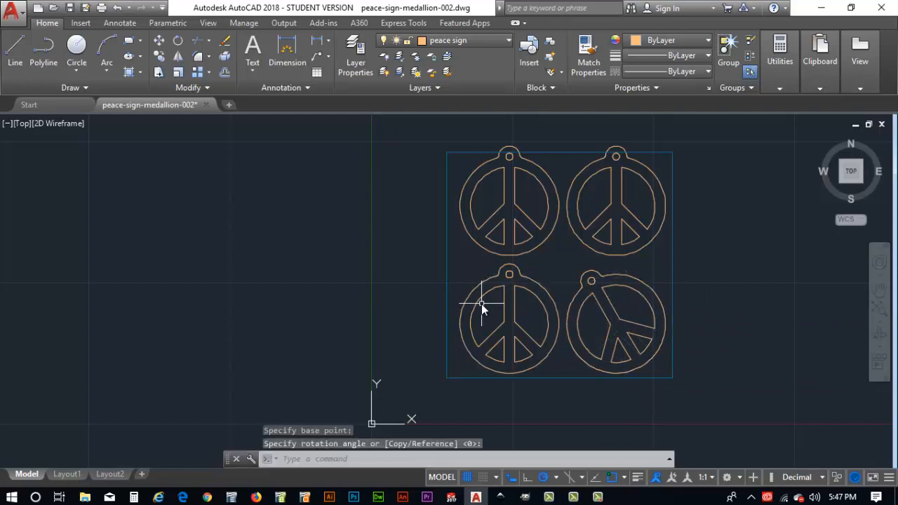
{"action": "mouse_move", "coordinate": [561, 375]}
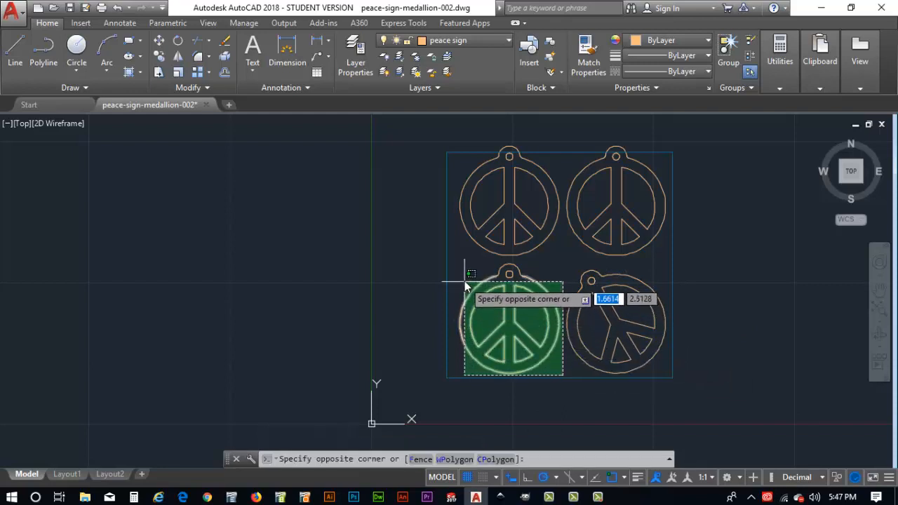
Rotate the lower-left medallion 30 degrees about its centre
{"action": "left_click", "coordinate": [445, 293]}
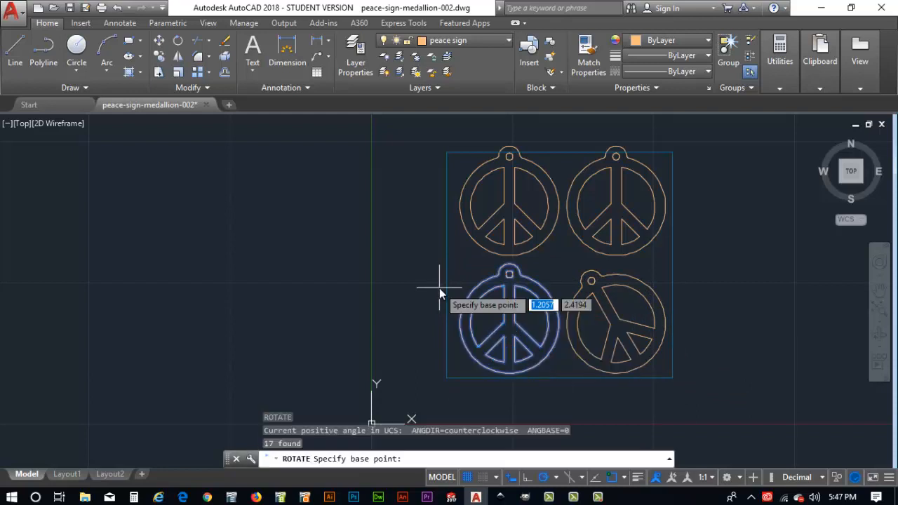
{"action": "mouse_move", "coordinate": [506, 324]}
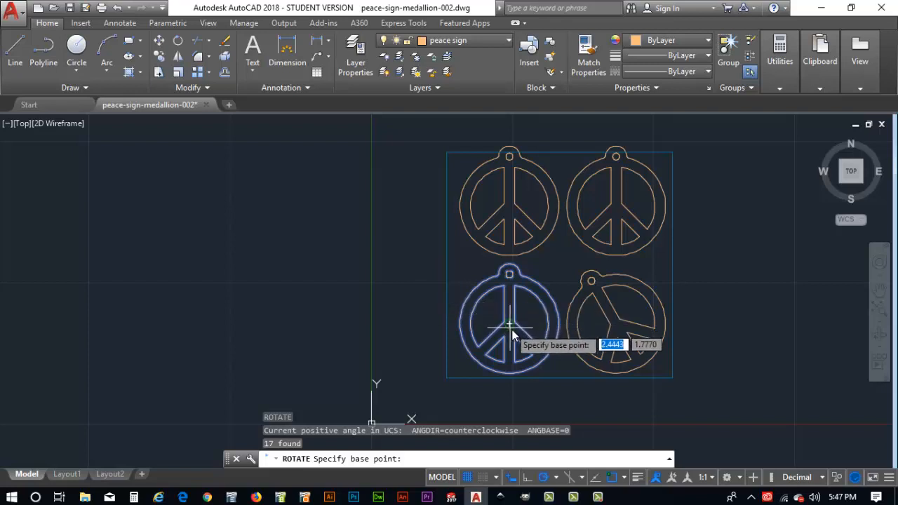
{"action": "left_click", "coordinate": [510, 325]}
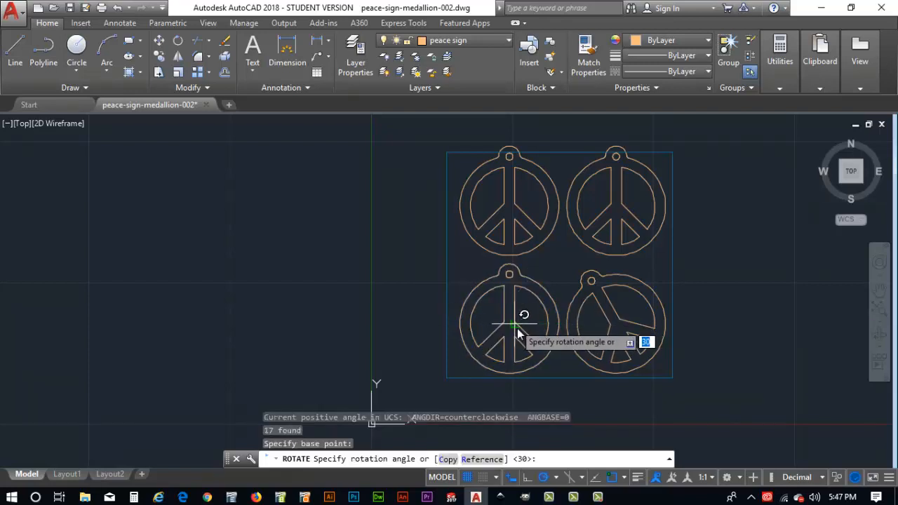
{"action": "left_click", "coordinate": [522, 333]}
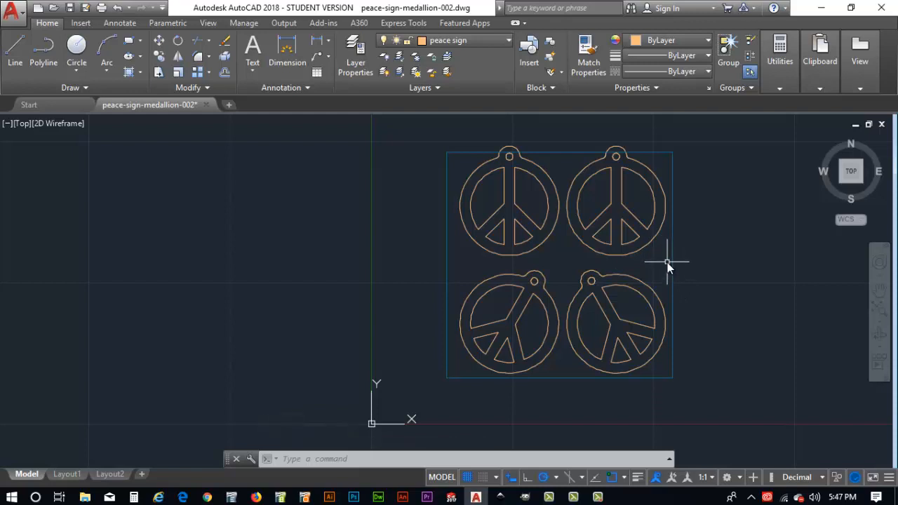
{"action": "left_click", "coordinate": [671, 266]}
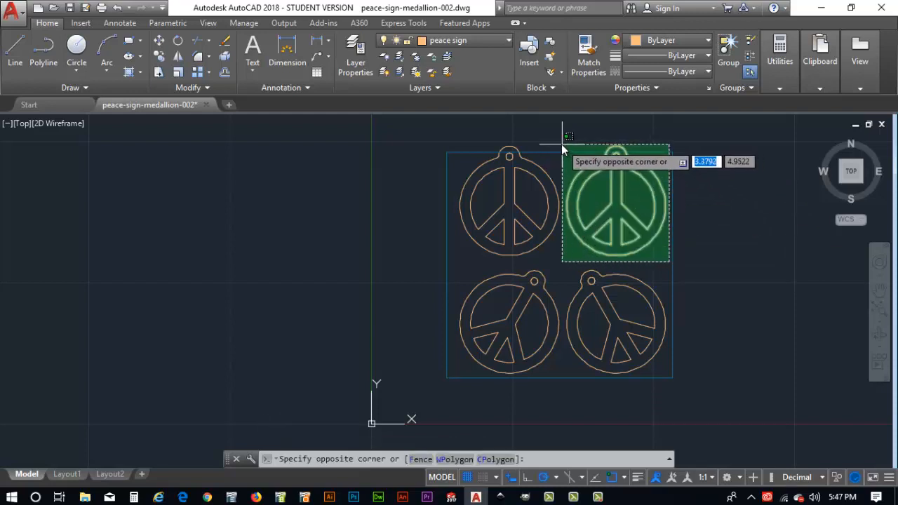
Rotate the upper-right medallion 330 degrees about its centre using RO
{"action": "left_click", "coordinate": [555, 167]}
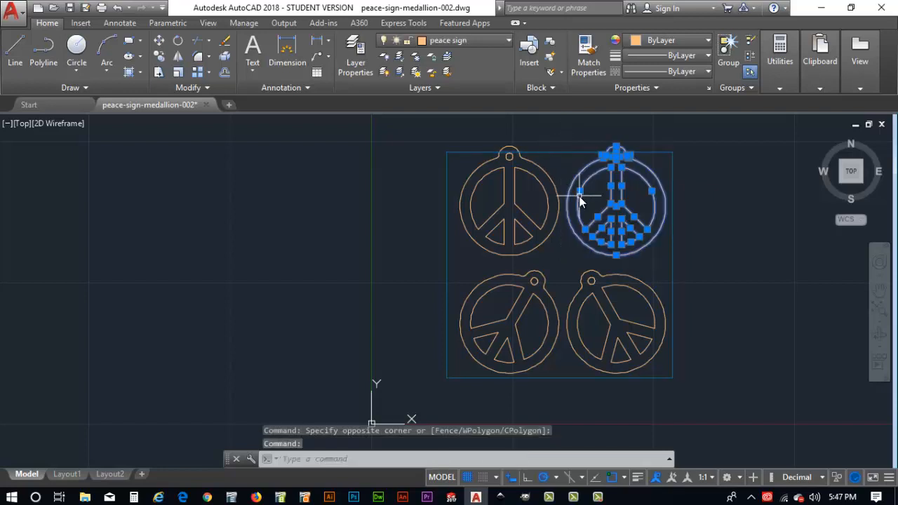
{"action": "type", "text": "R"}
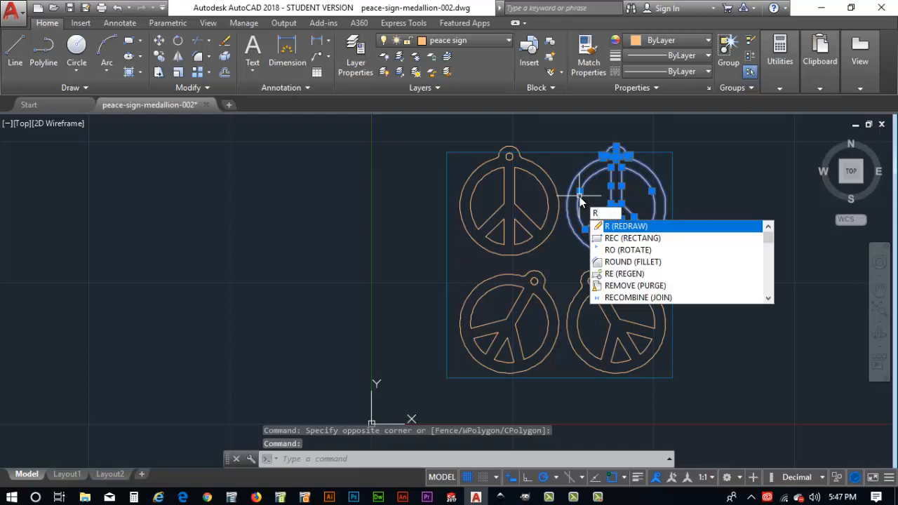
{"action": "left_click", "coordinate": [627, 250]}
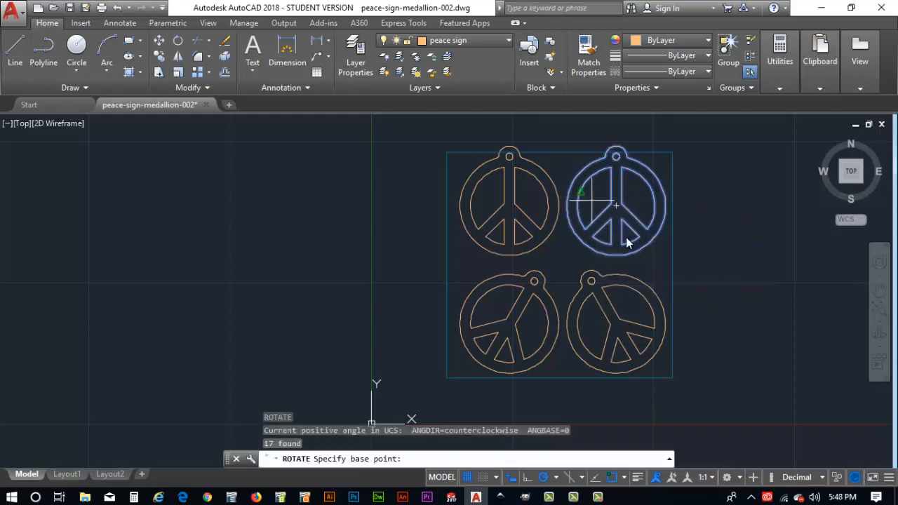
{"action": "left_click", "coordinate": [616, 205]}
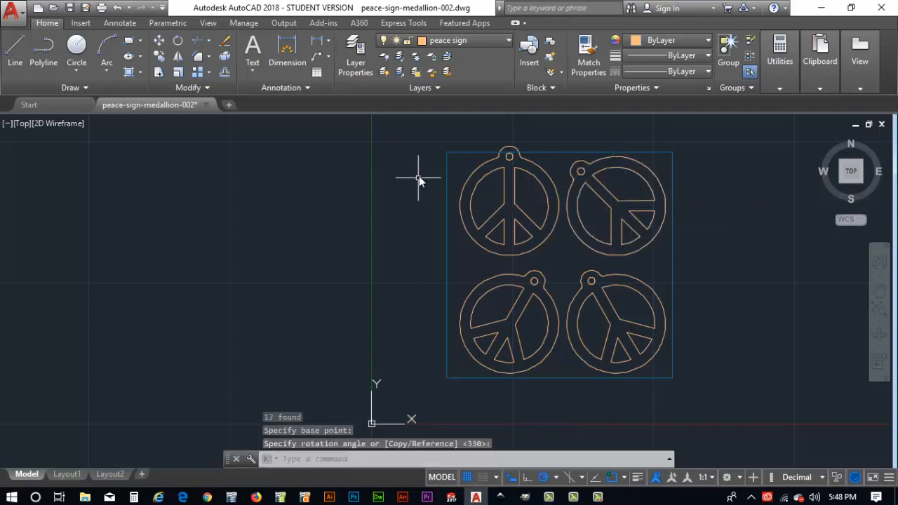
{"action": "mouse_move", "coordinate": [566, 267]}
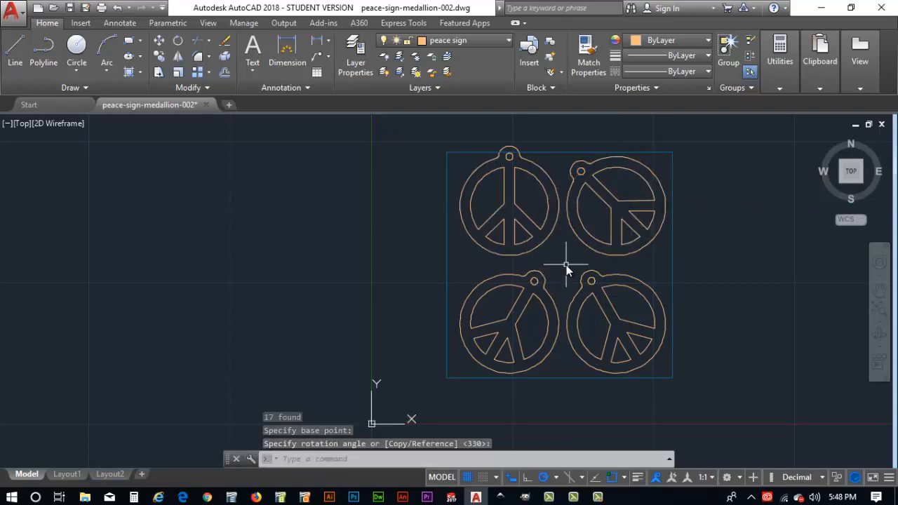
{"action": "left_click", "coordinate": [482, 200]}
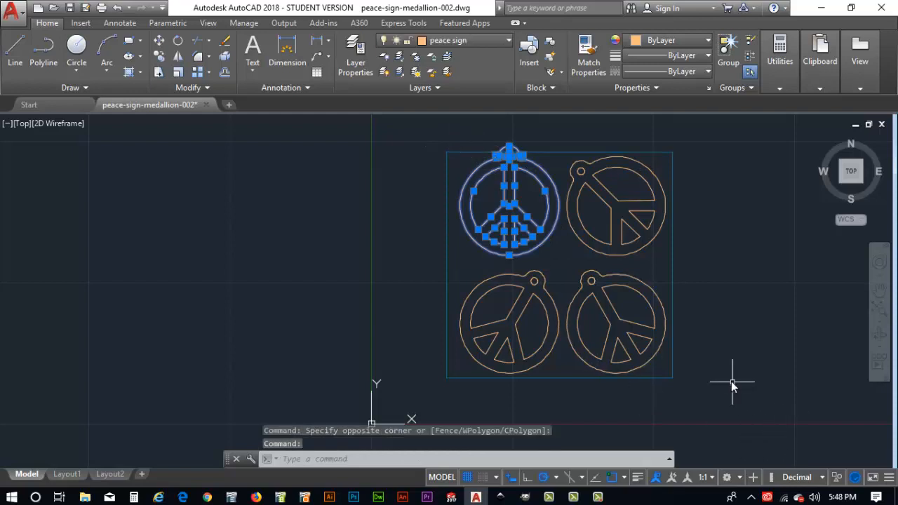
{"action": "mouse_move", "coordinate": [724, 370]}
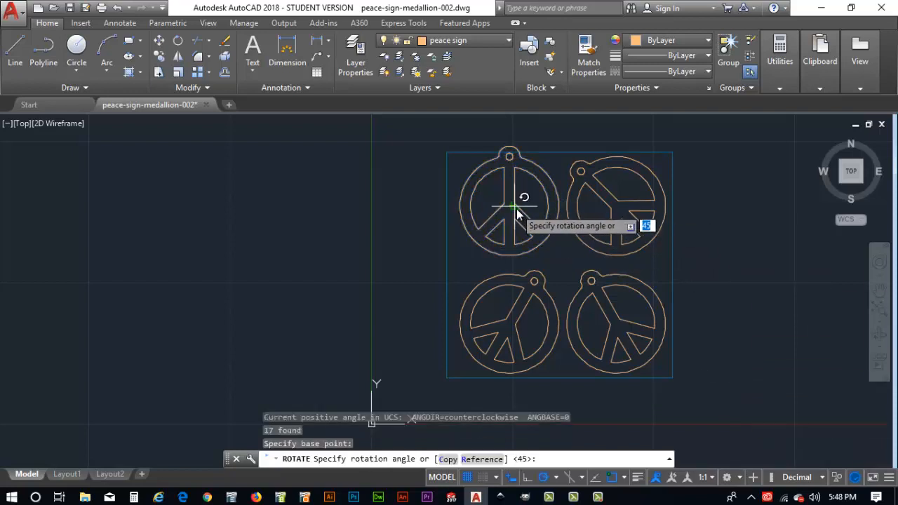
{"action": "mouse_move", "coordinate": [524, 229]}
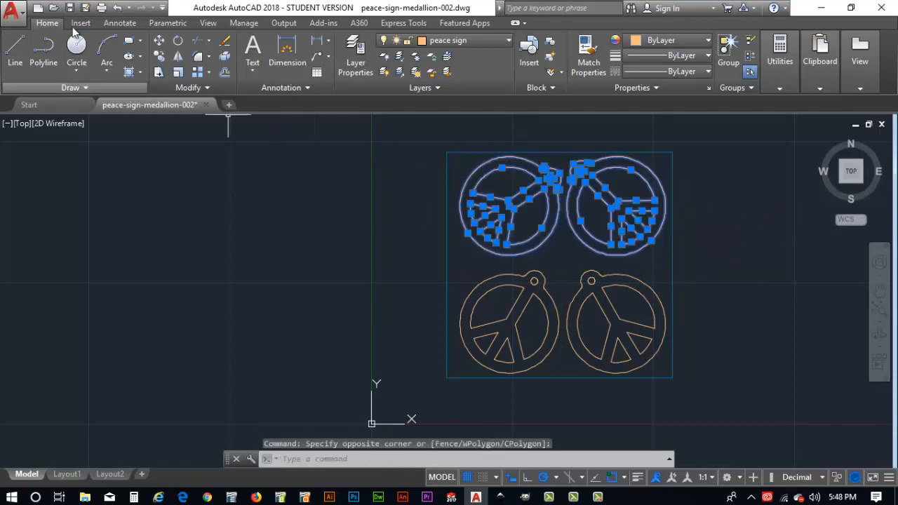
Move the top pair of medallions, then shift one closer for a tighter fit
{"action": "type", "text": "m"}
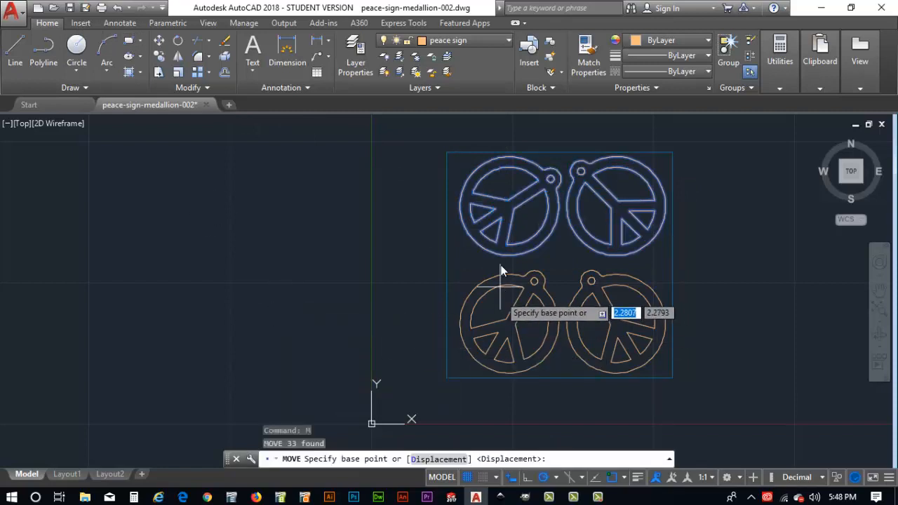
{"action": "left_click", "coordinate": [503, 270]}
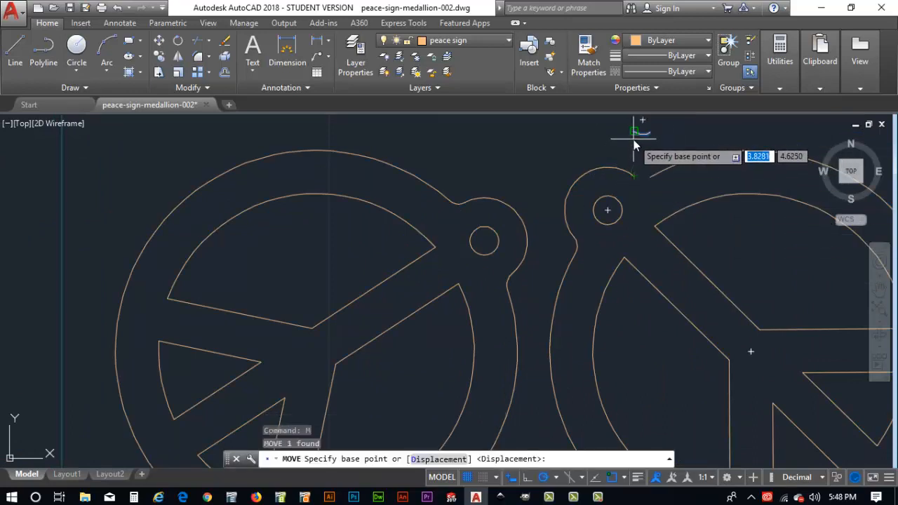
{"action": "left_click", "coordinate": [633, 174]}
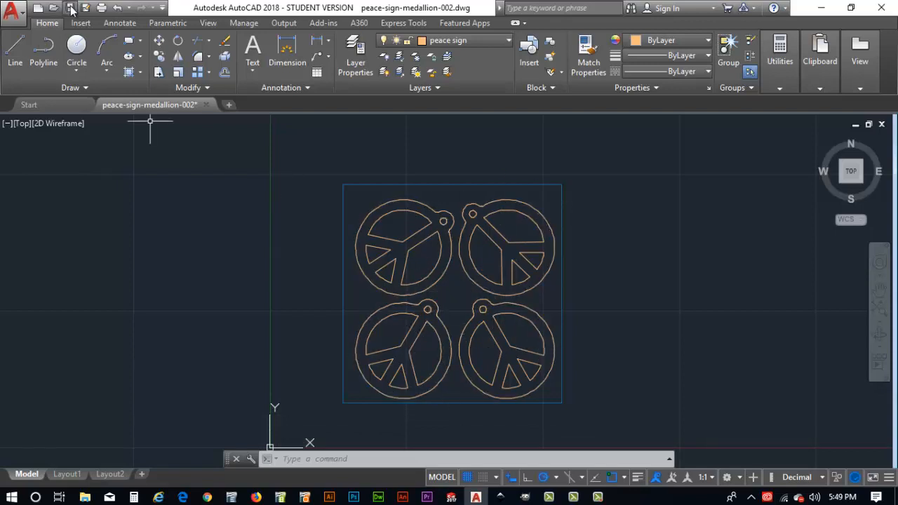
Save the drawing as peace-sign-medallion-002.dwg and bring up Save As
{"action": "left_click", "coordinate": [73, 8]}
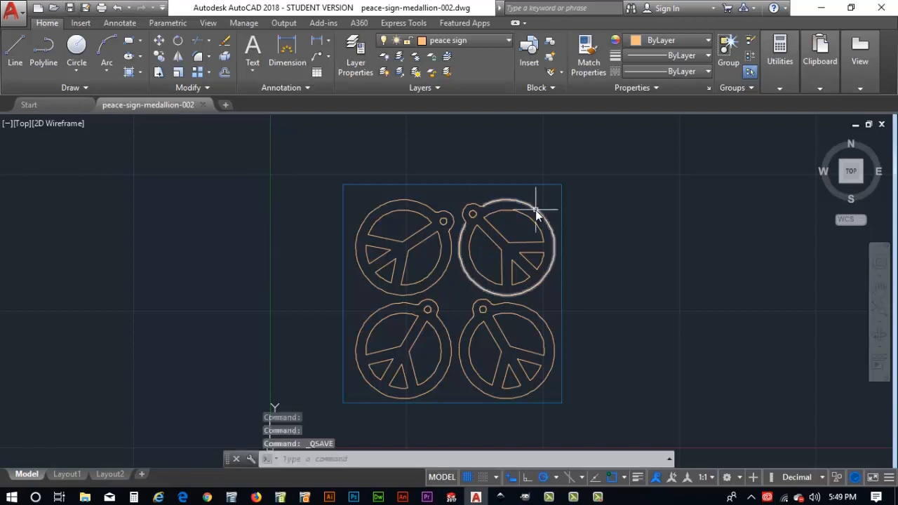
{"action": "mouse_move", "coordinate": [536, 215]}
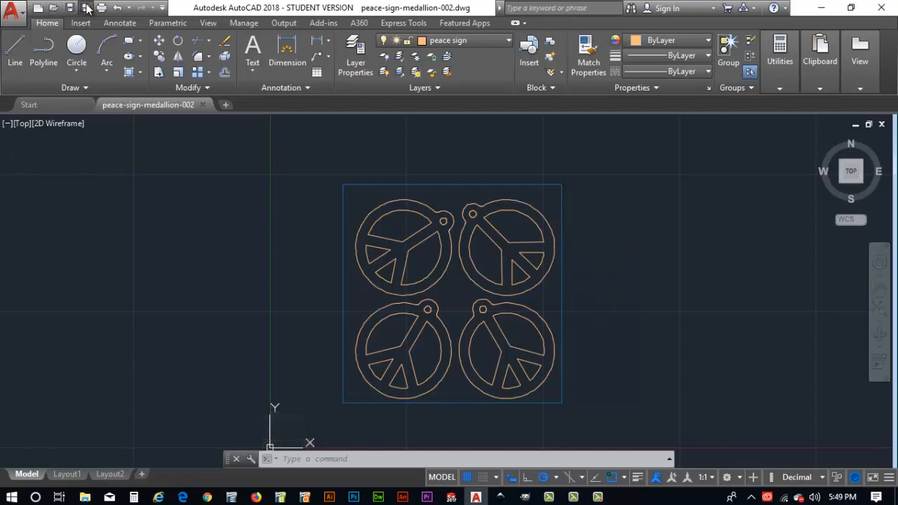
{"action": "left_click", "coordinate": [85, 6]}
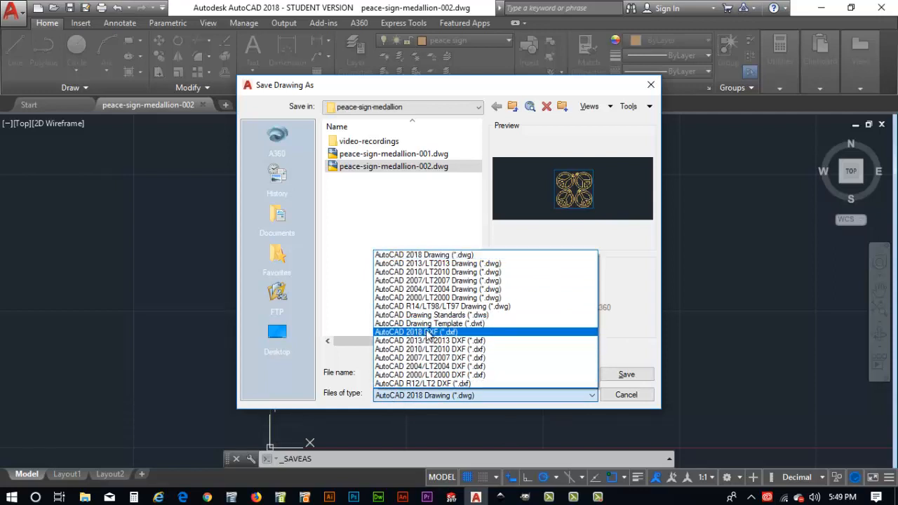
{"action": "mouse_move", "coordinate": [467, 332]}
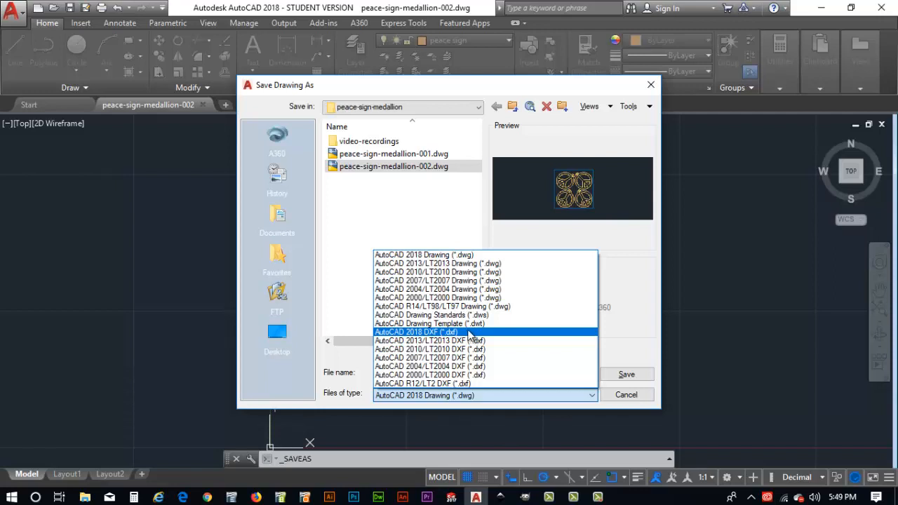
{"action": "mouse_move", "coordinate": [469, 332]}
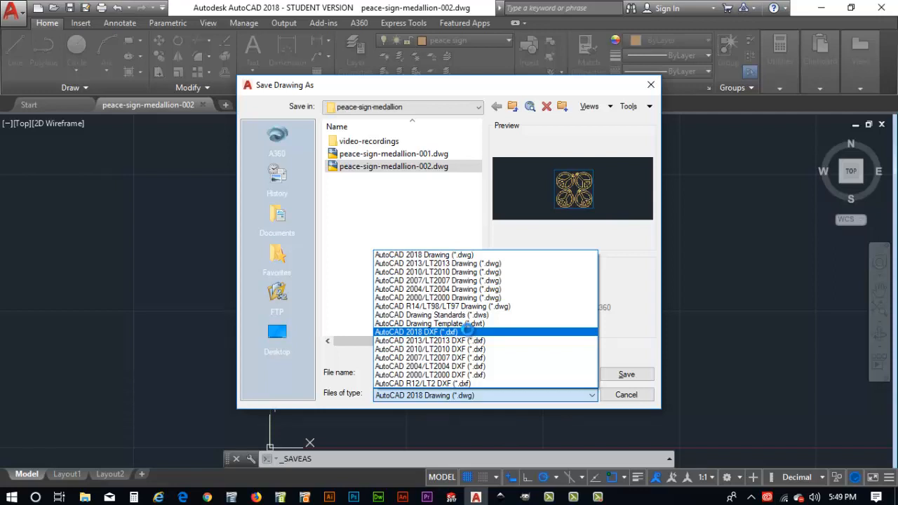
Export as AutoCAD 2018 DXF, replacing the existing peace-sign-medallion-002.dxf
{"action": "left_click", "coordinate": [416, 332]}
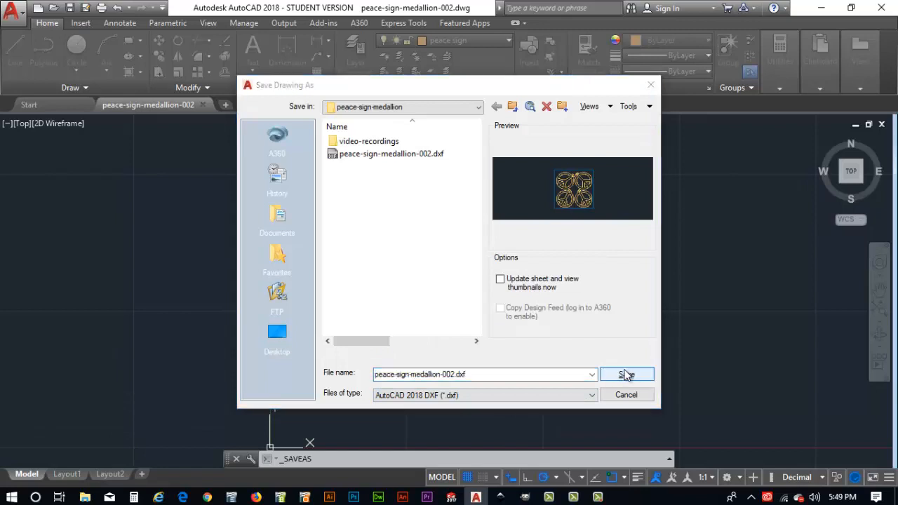
{"action": "left_click", "coordinate": [626, 374]}
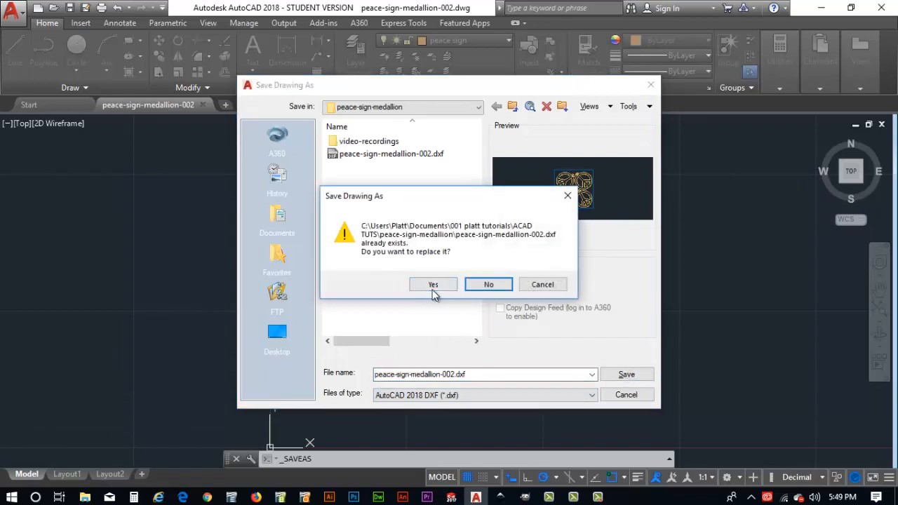
{"action": "left_click", "coordinate": [432, 284]}
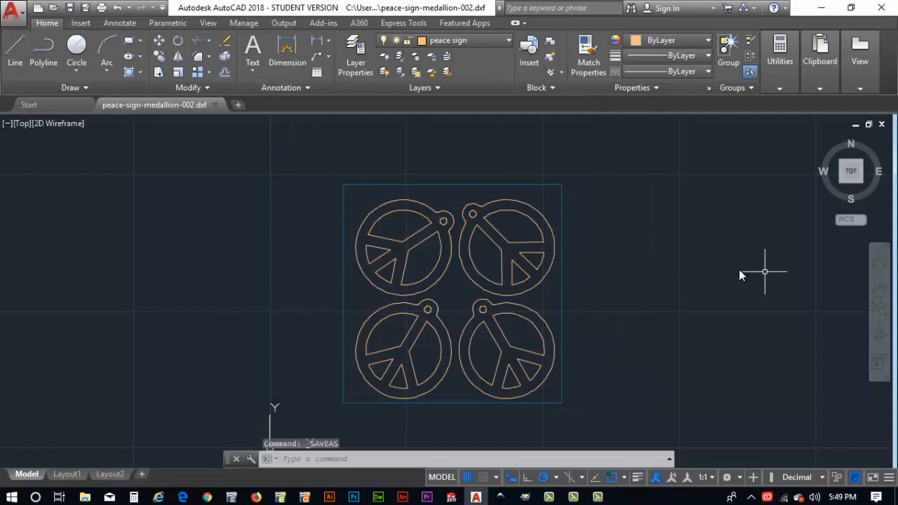
{"action": "mouse_move", "coordinate": [715, 284]}
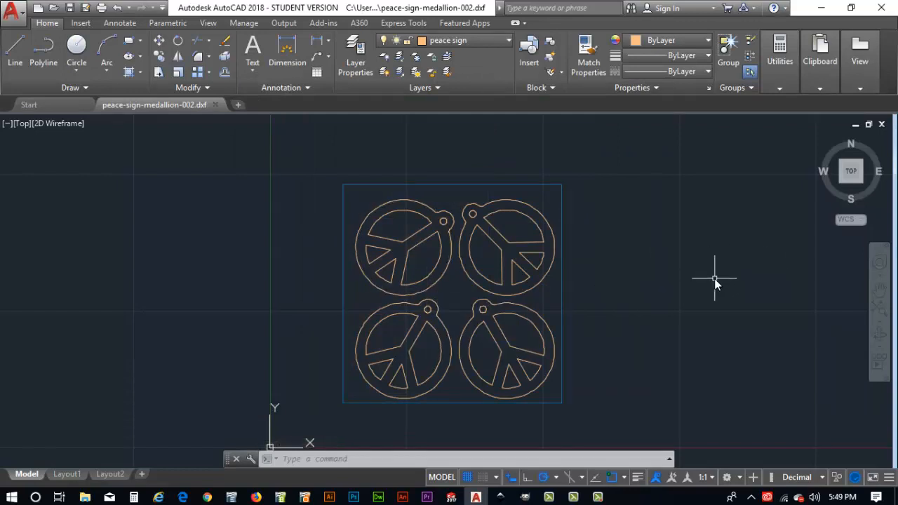
{"action": "mouse_move", "coordinate": [712, 292]}
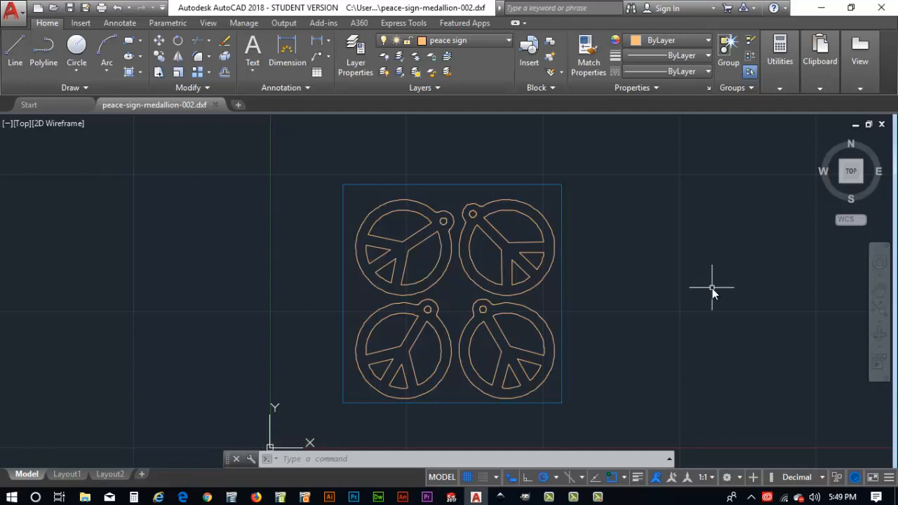